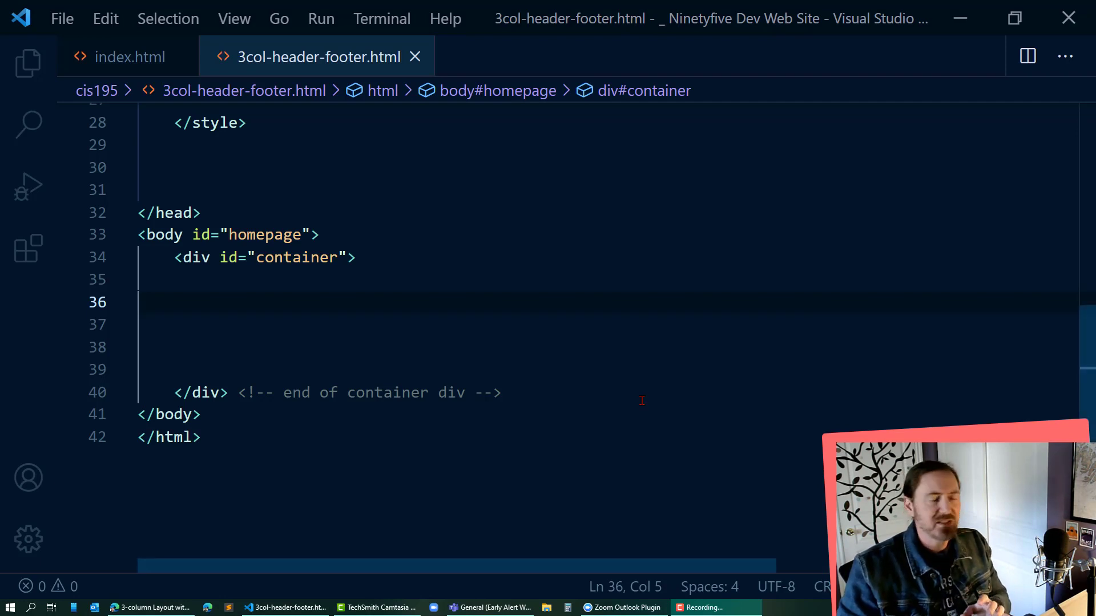
mouse_move(392, 371)
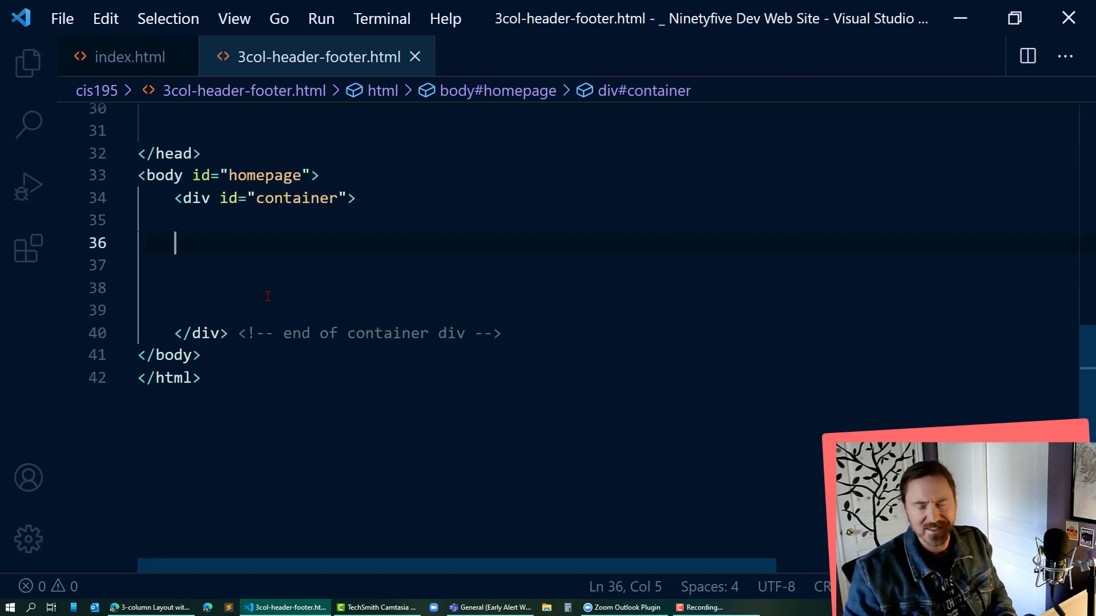
Add a header element inside the container div via Emmet expansion
type("<fo")
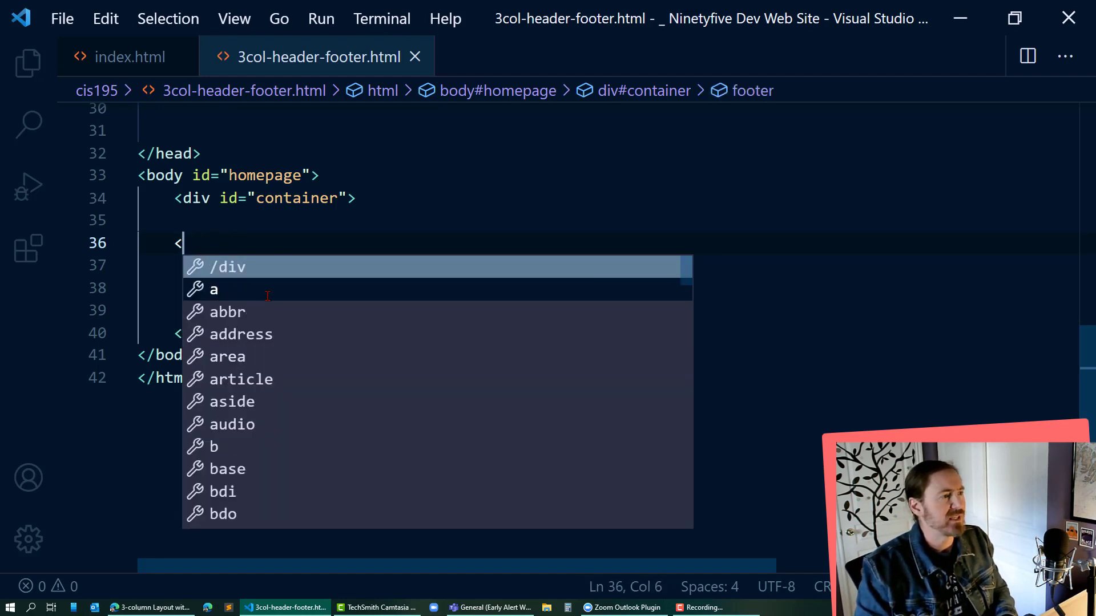
type("heade")
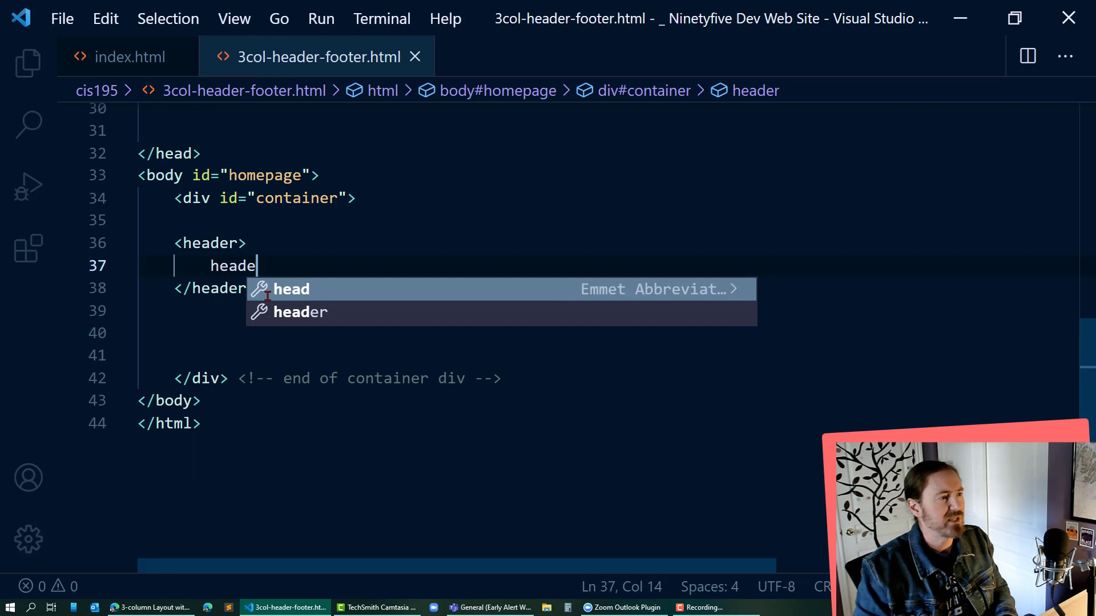
key("Tab")
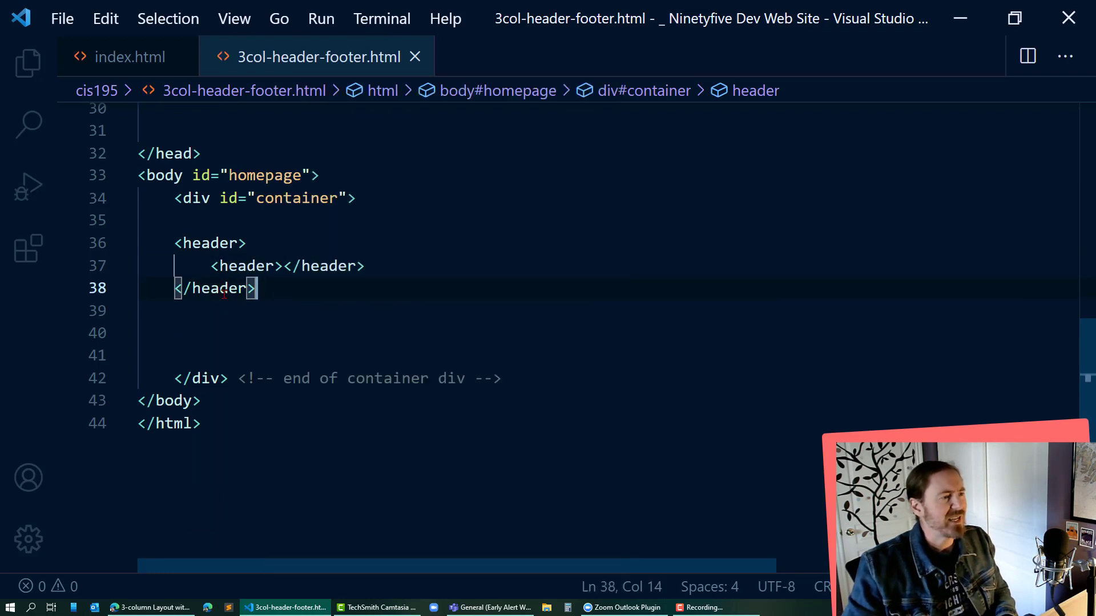
key("Enter")
type("<main>")
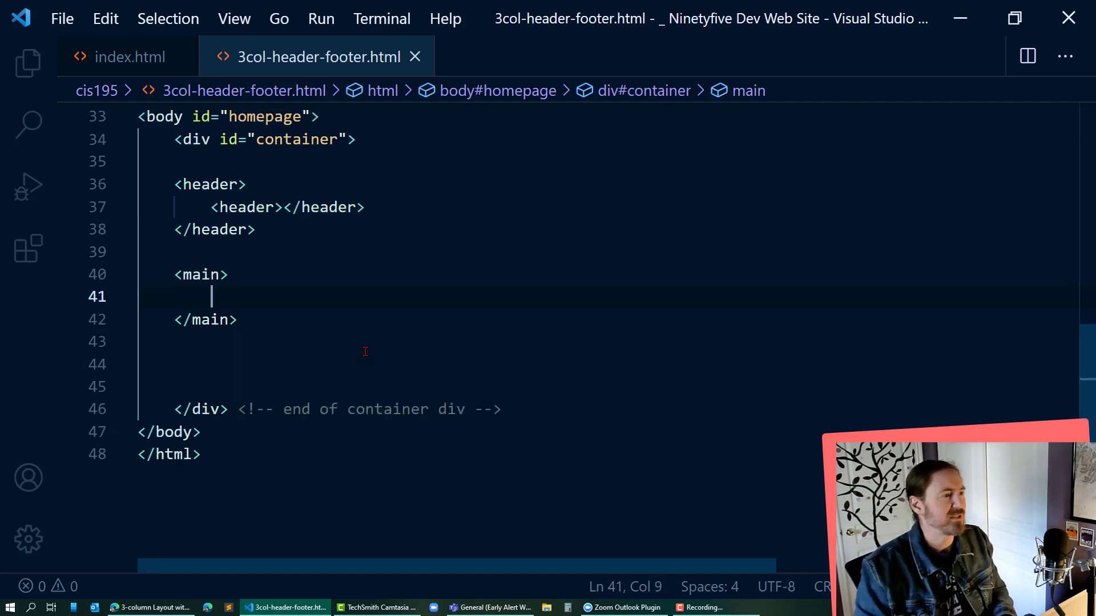
Add a main element holding an aside, an article and a second aside
type("<aside>")
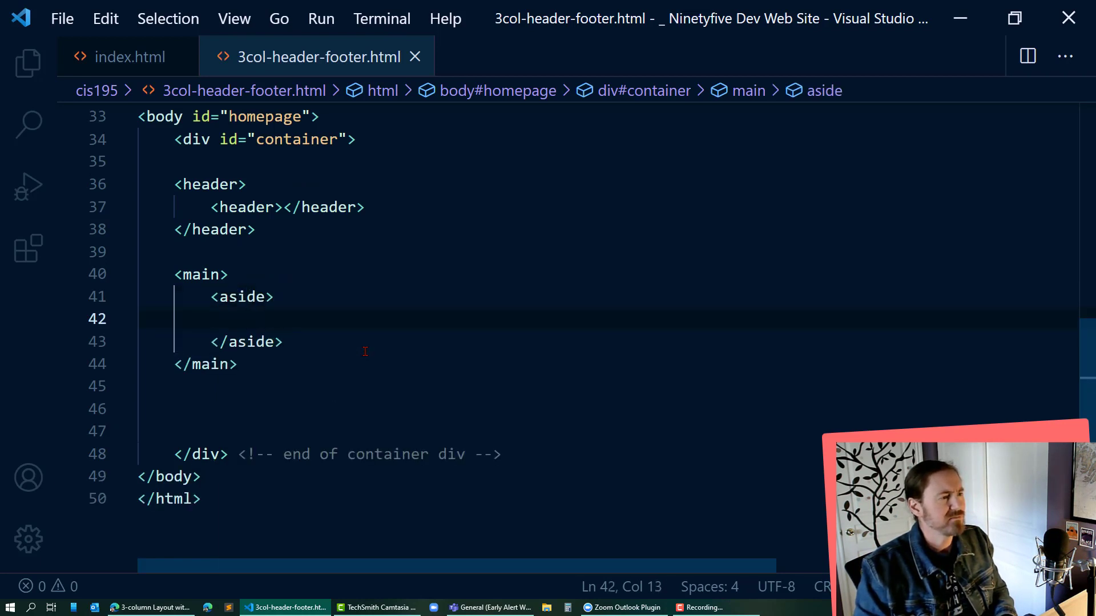
key("Enter")
type("<article></article>")
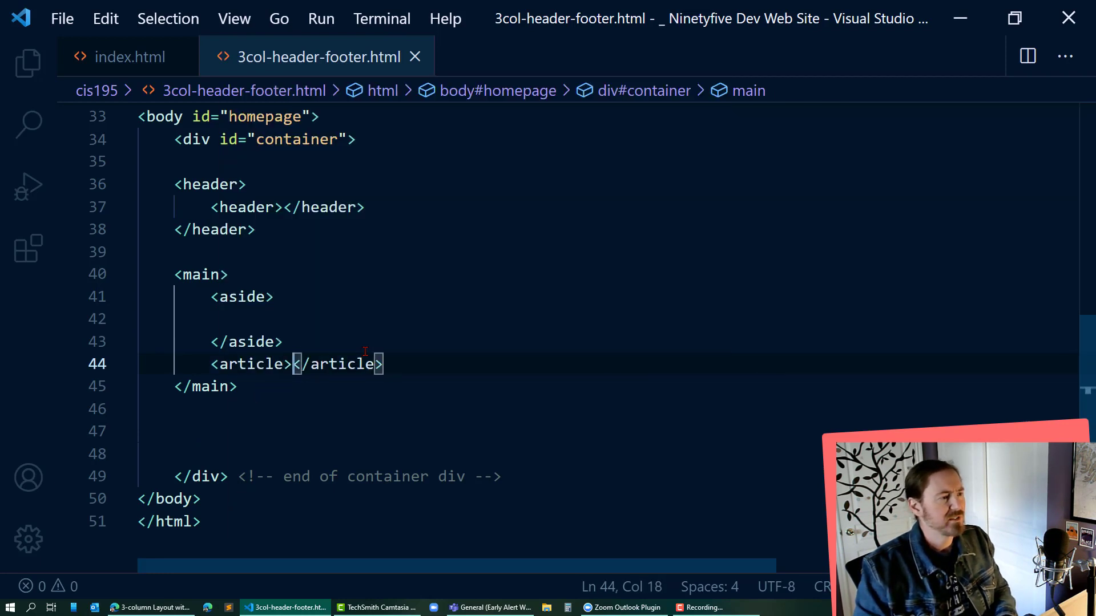
left_click(407, 365)
type("<aside></aside>")
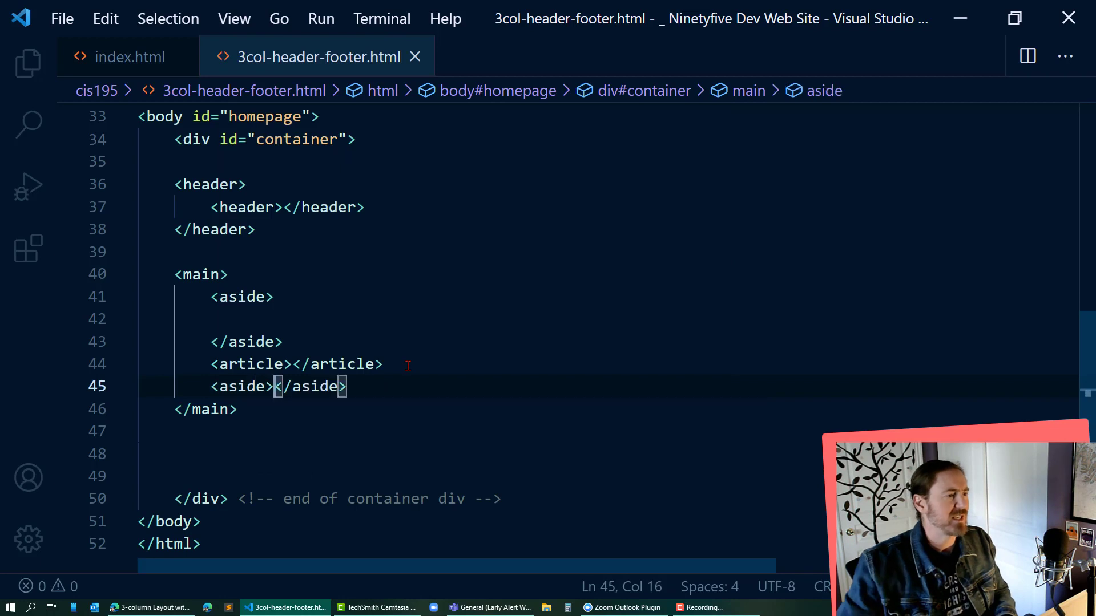
left_click(275, 296)
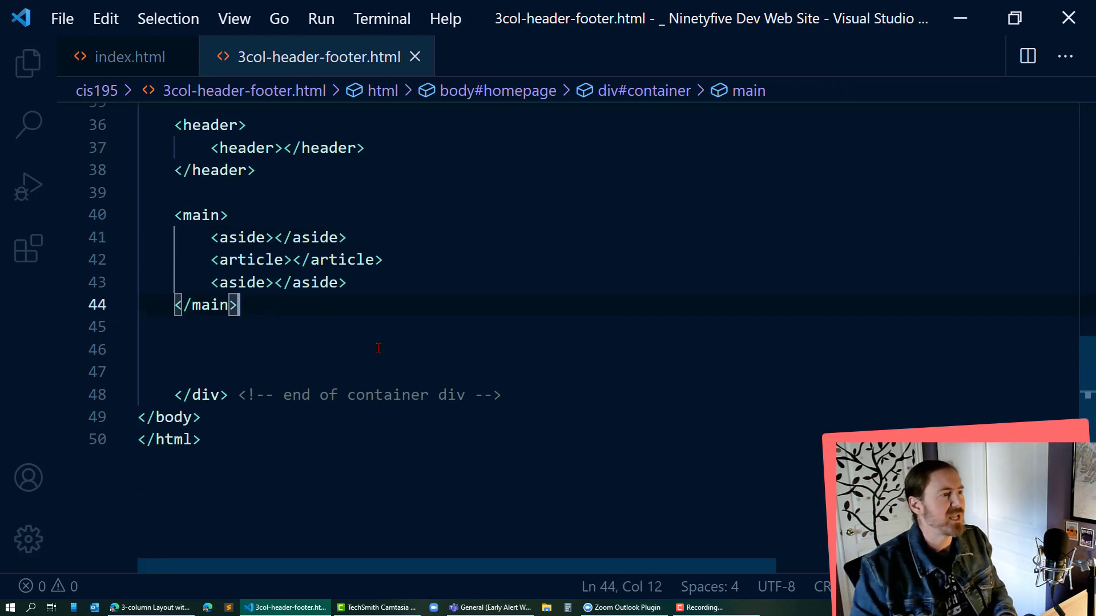
Add a footer reading 'footer', make the header read 'header', and check the preview
type("foote")
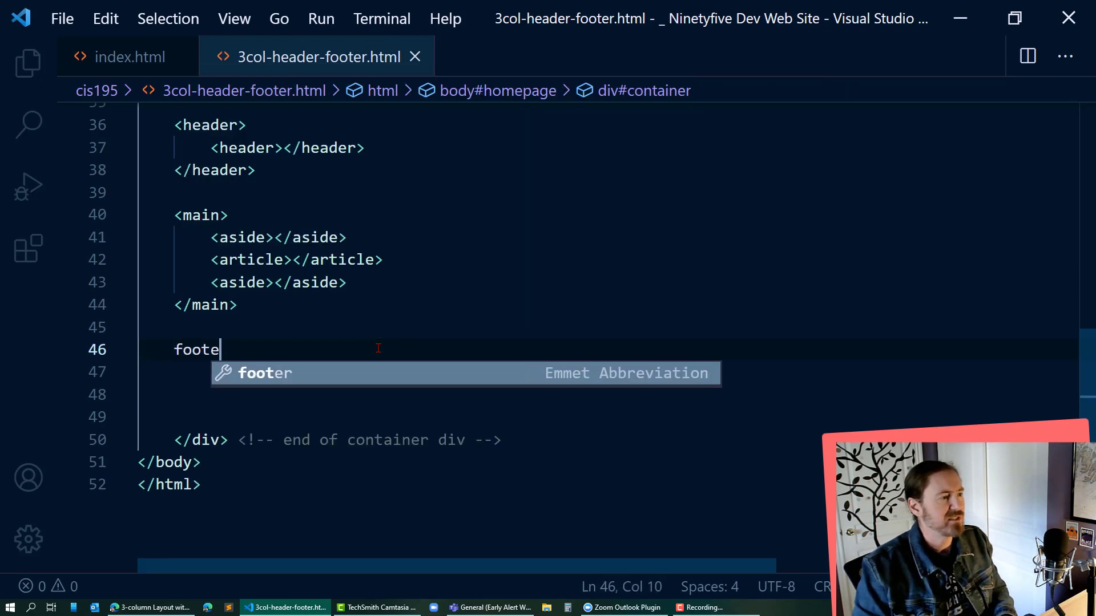
key("Tab")
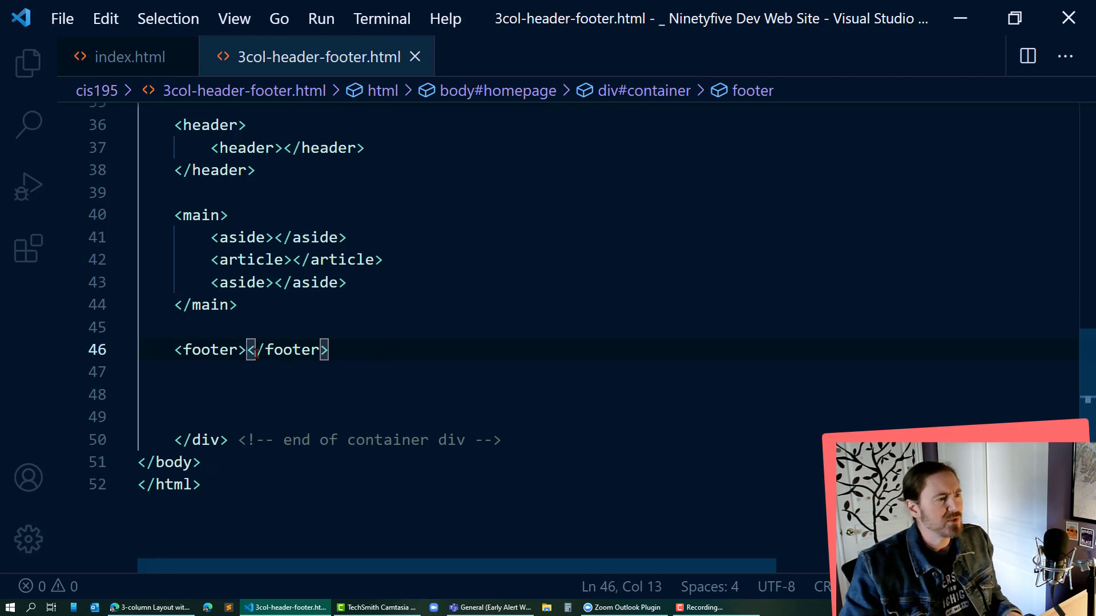
type("footer")
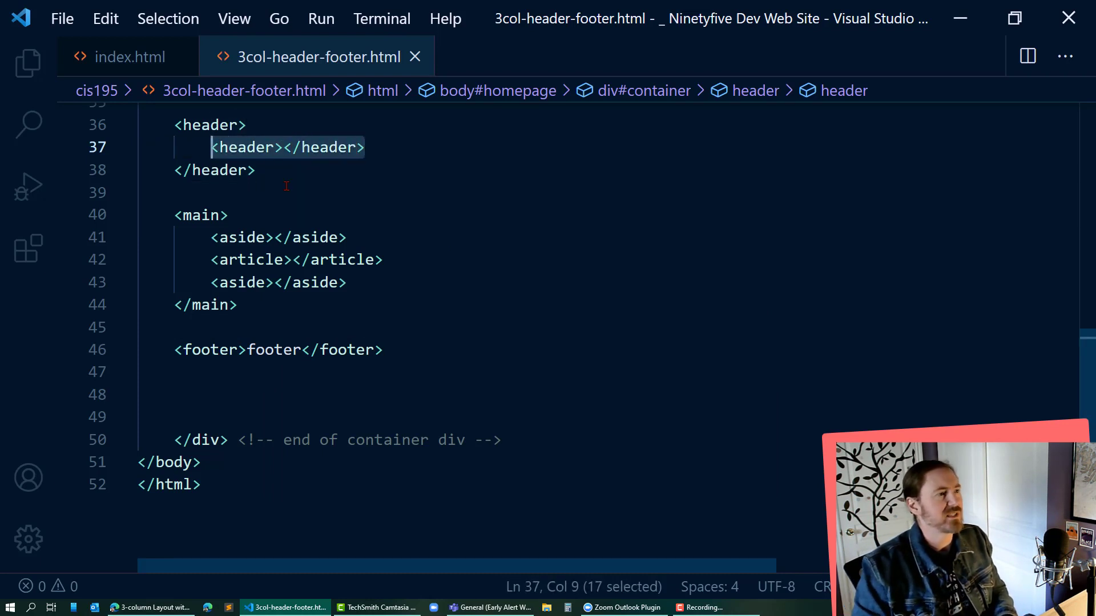
type("header</header>")
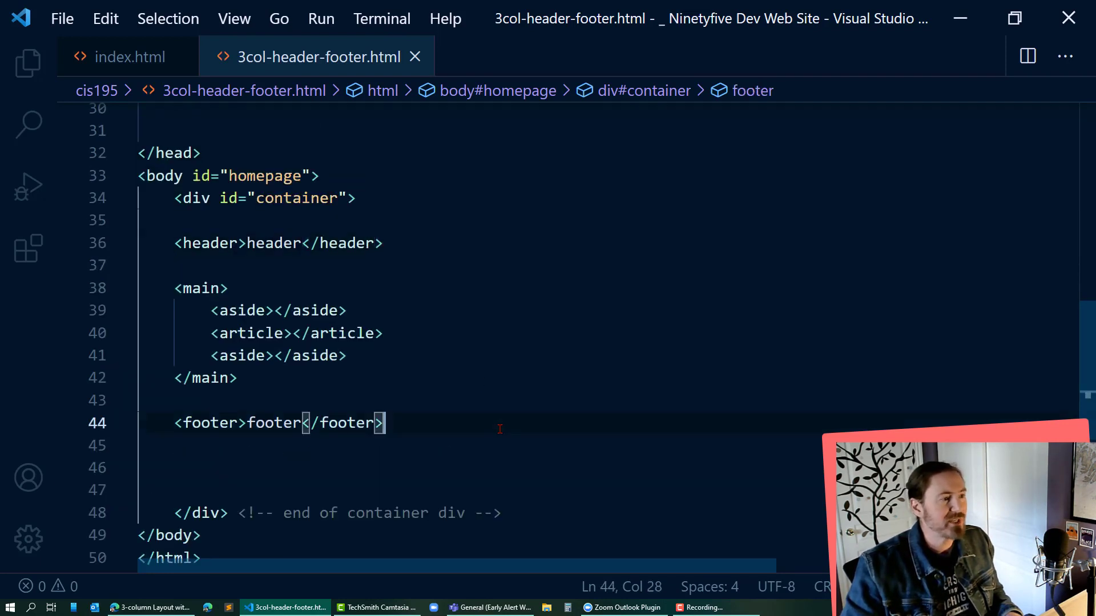
mouse_move(519, 458)
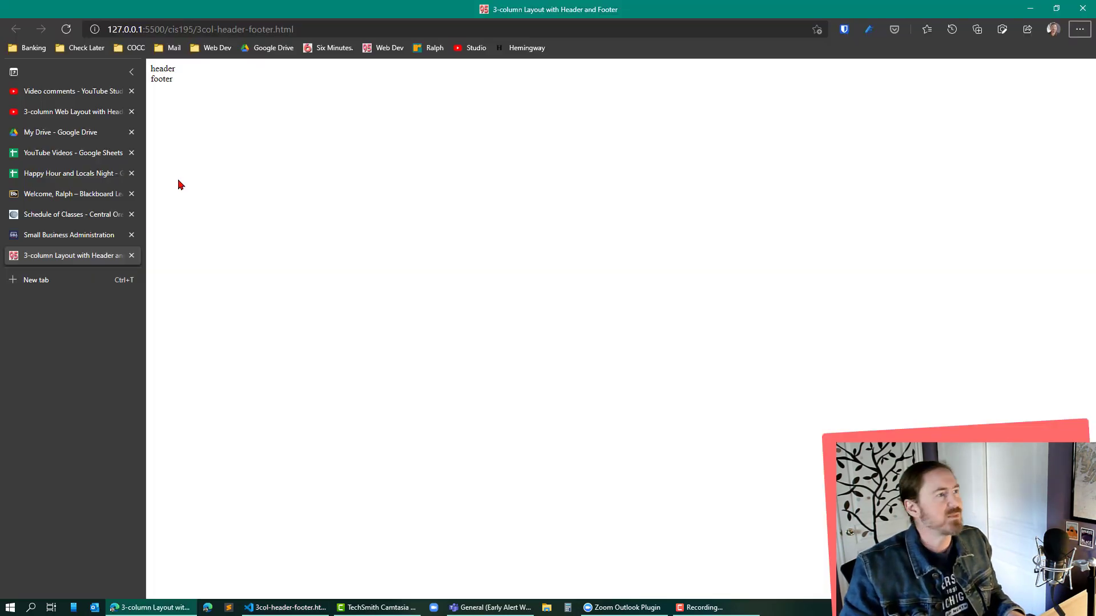
left_click(283, 607)
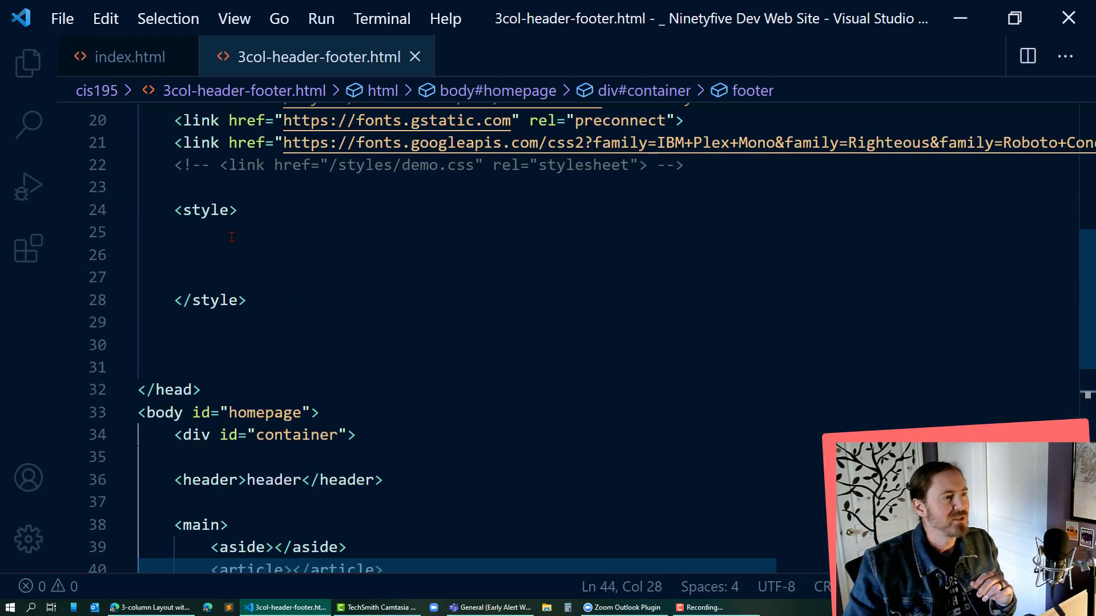
Write a * rule with margin 0, padding 0, border 0 and box-sizing border-box
type("*")
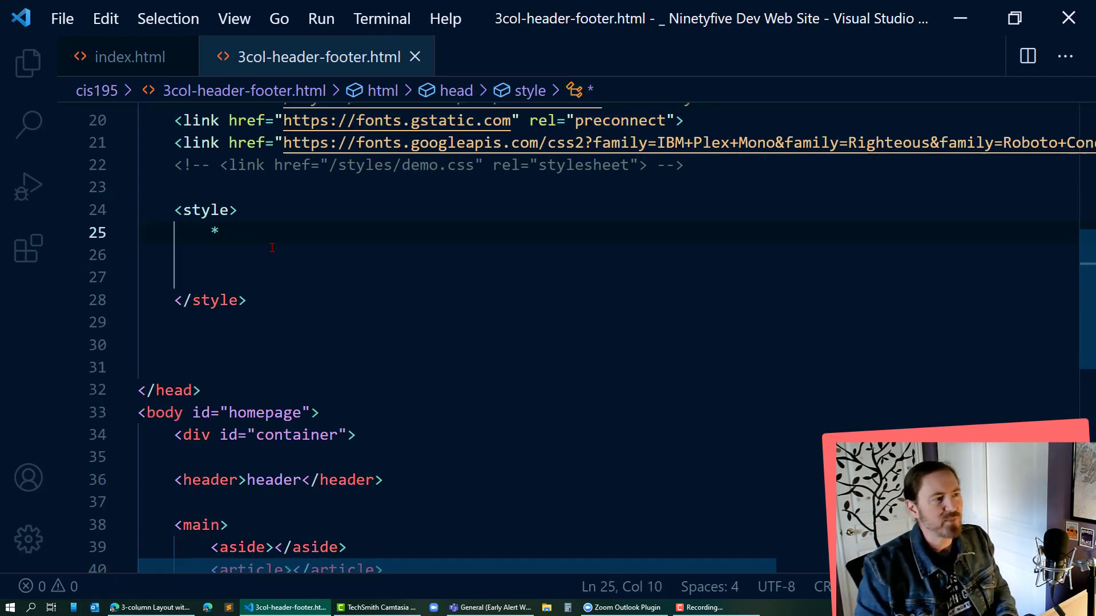
type("{")
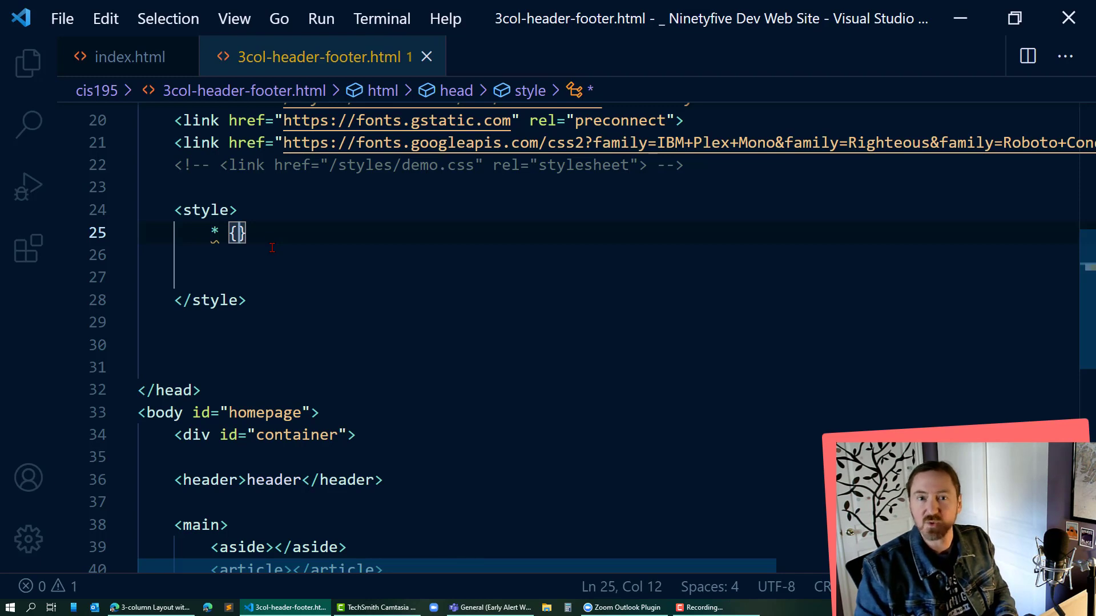
type("margin: 0;")
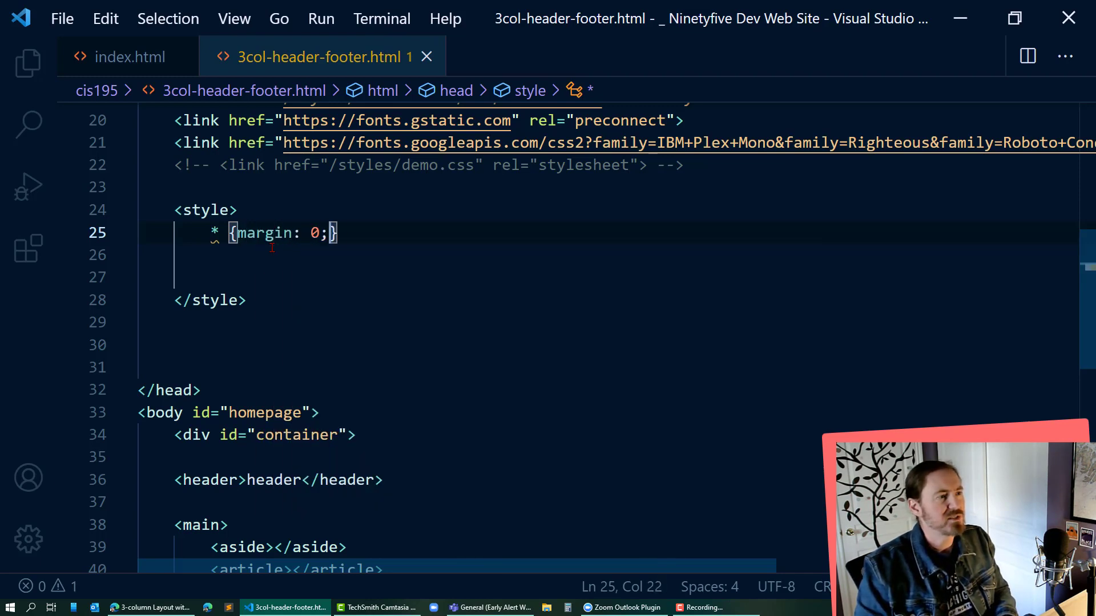
type("padding: 0;")
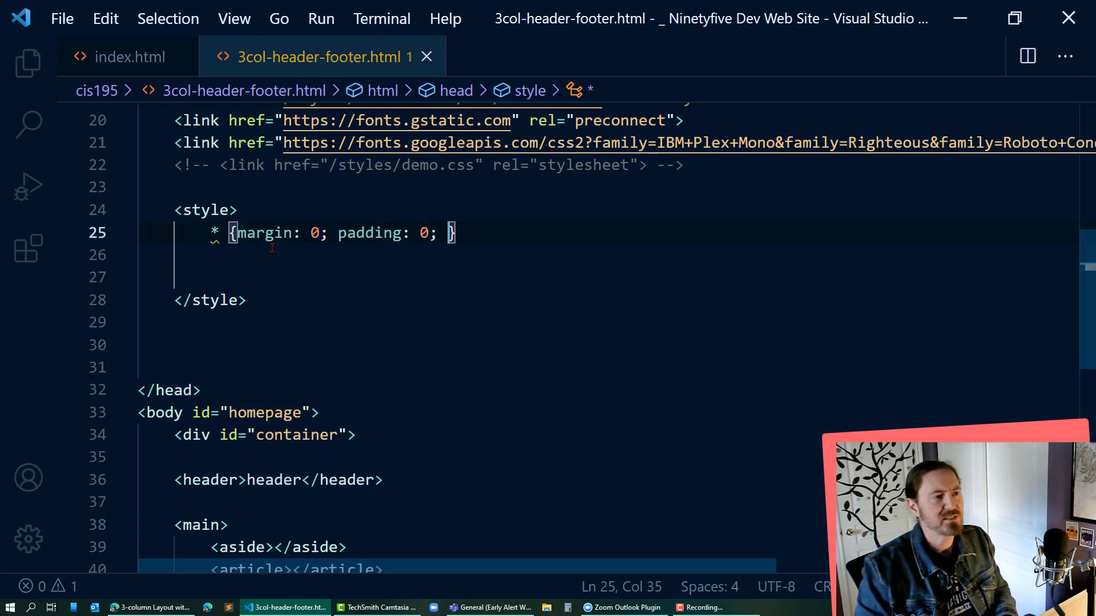
type("border: 0")
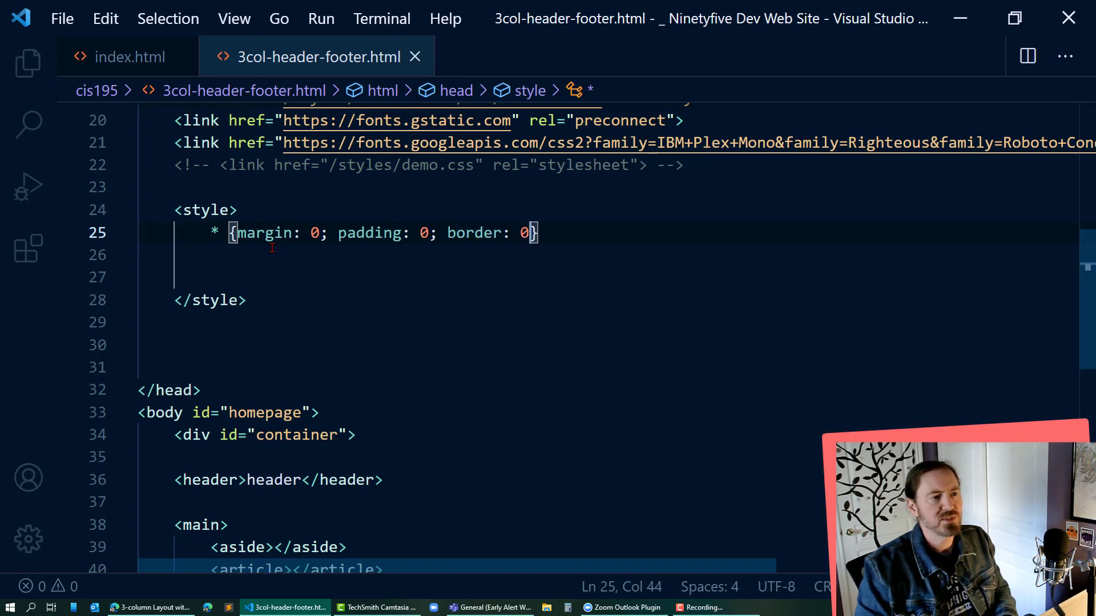
type("box-sizing:")
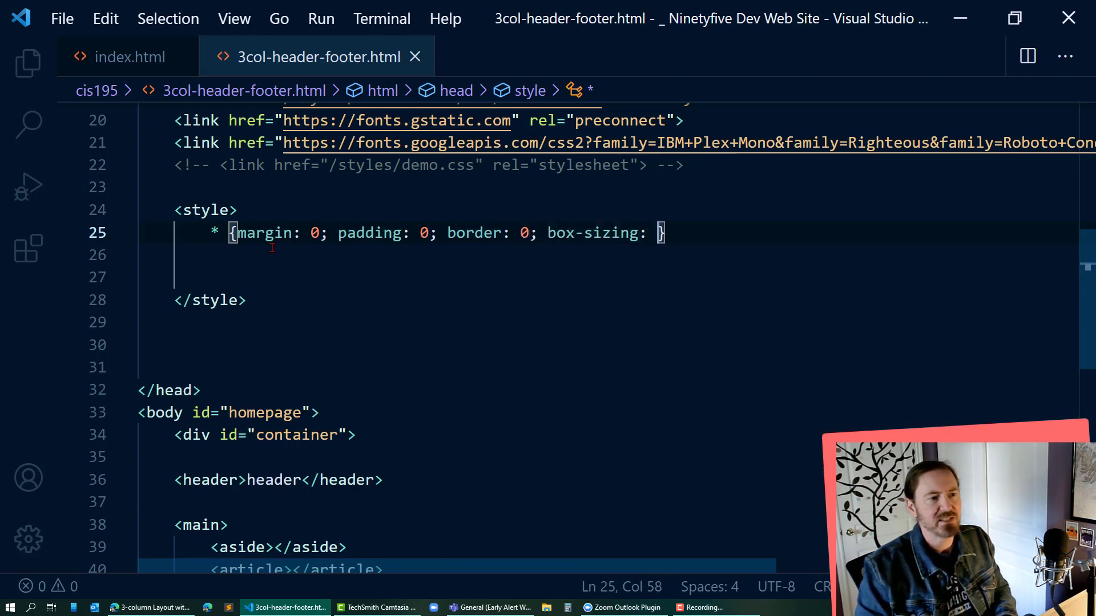
type("border-box;")
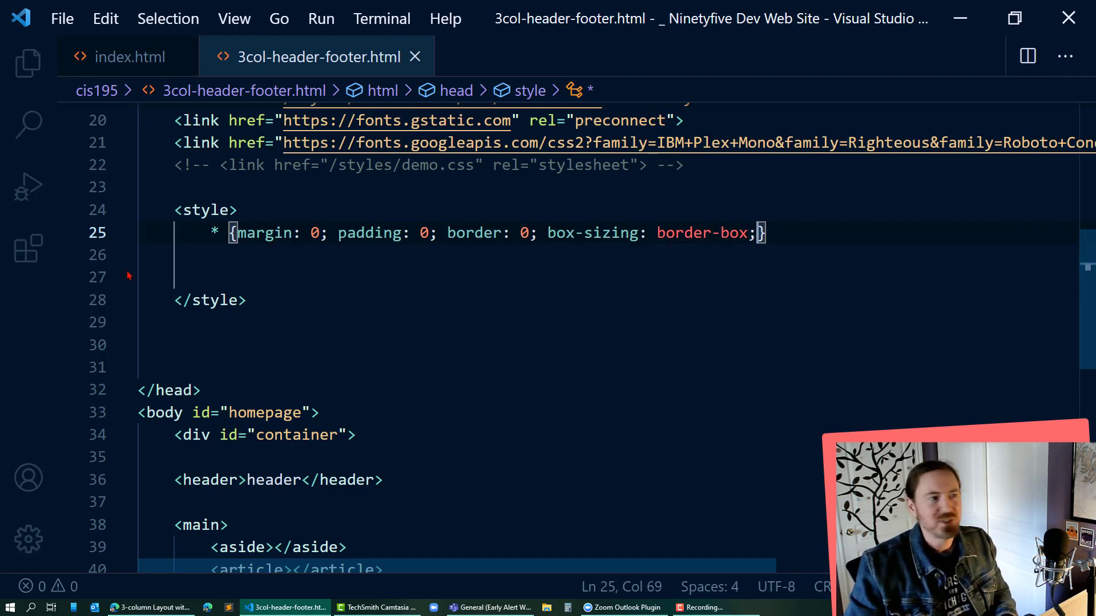
left_click(762, 233)
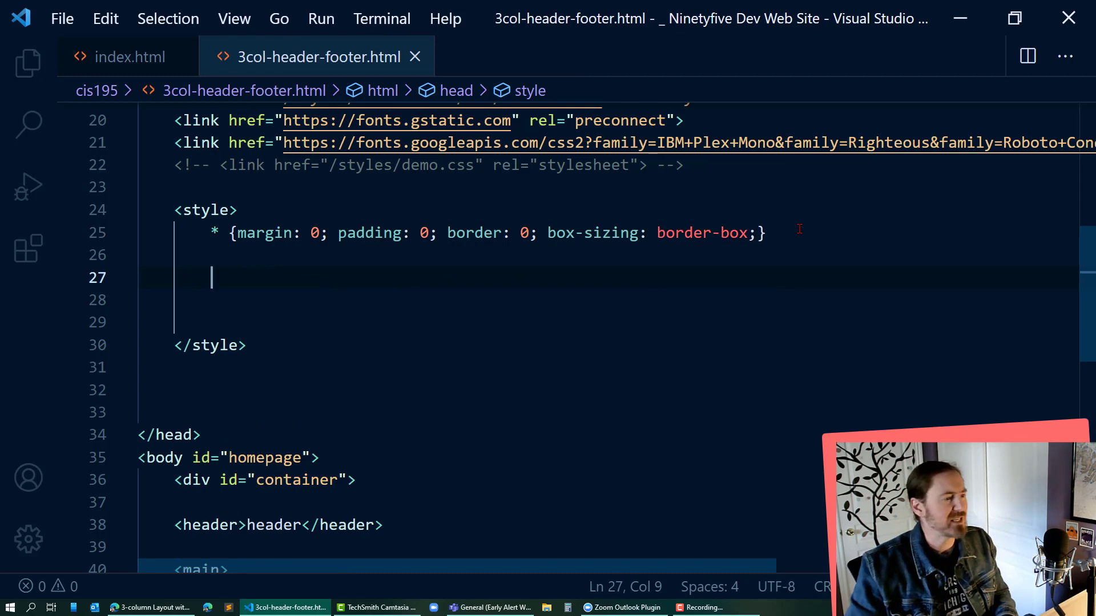
Style header with background-color #ABC and min-height 150px, checked in the browser
type("head")
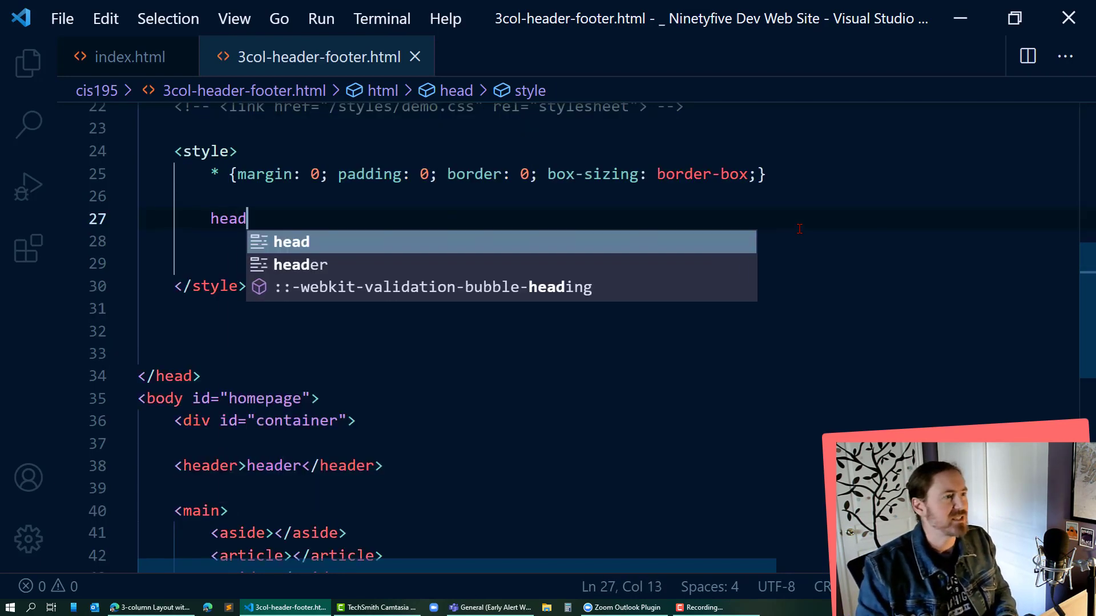
type("er {")
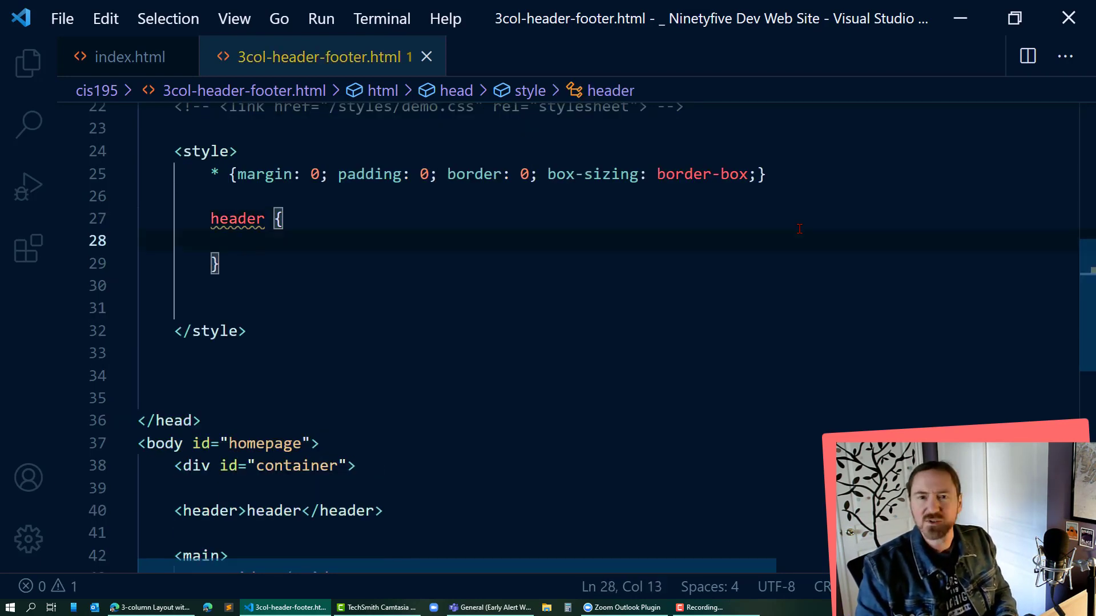
type("background-coo")
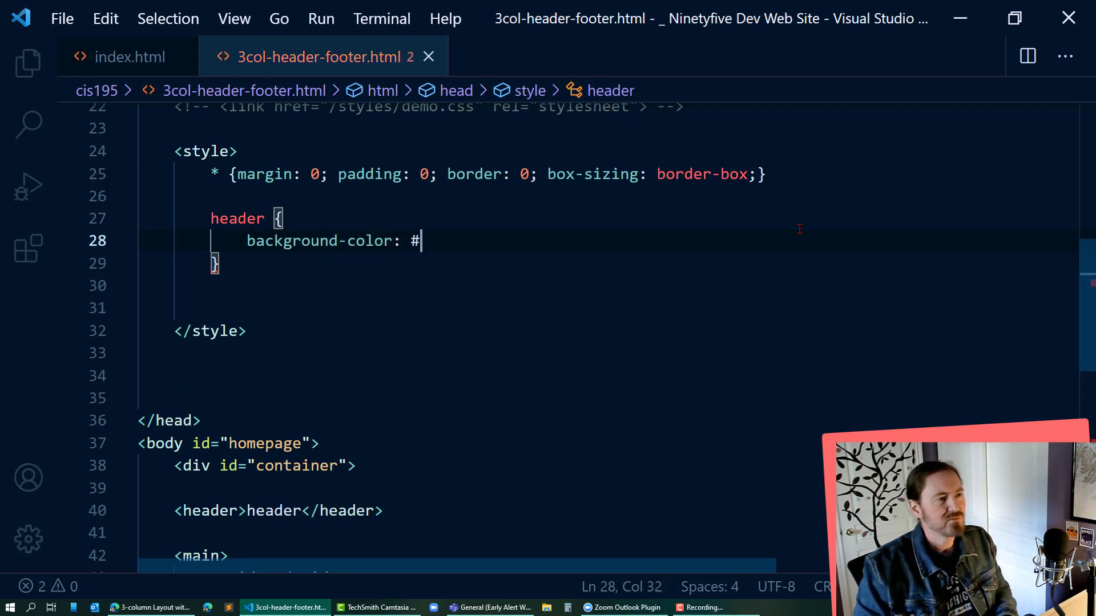
type("ABC")
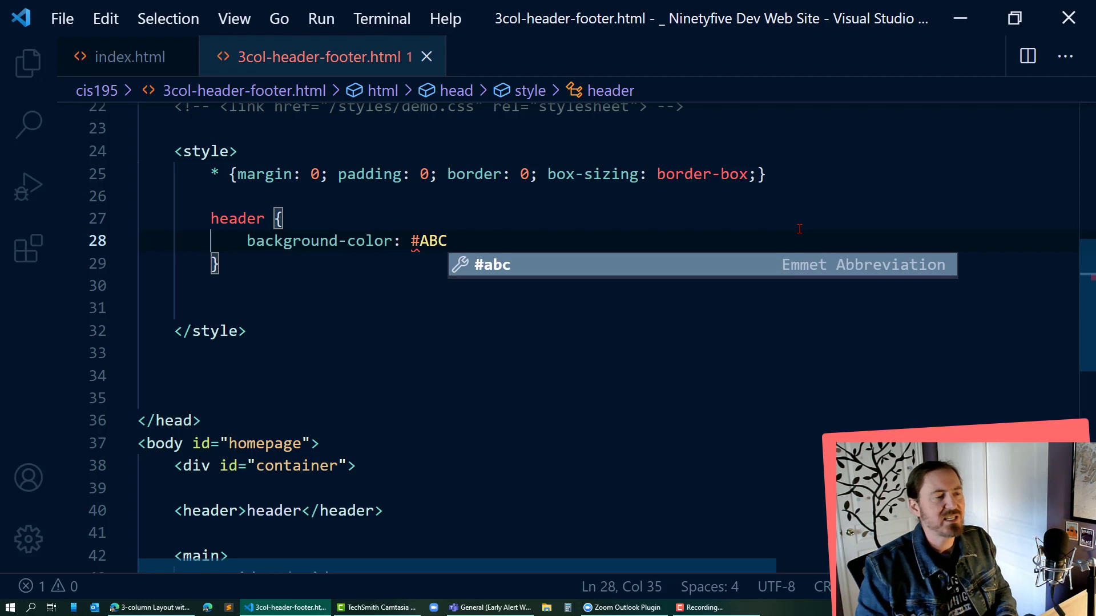
type("; min-height:")
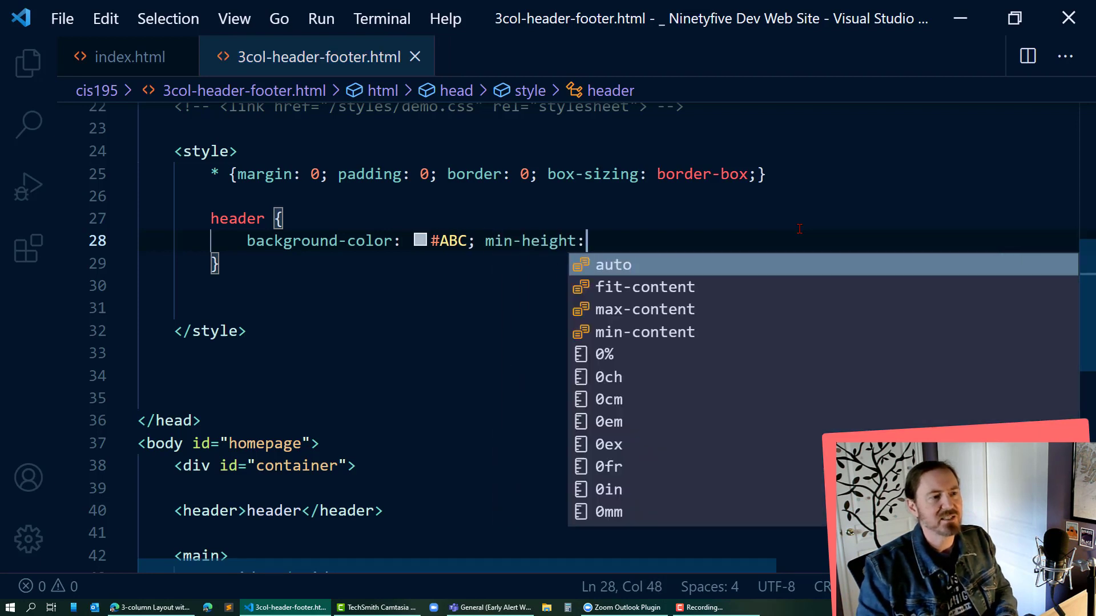
type("150px;")
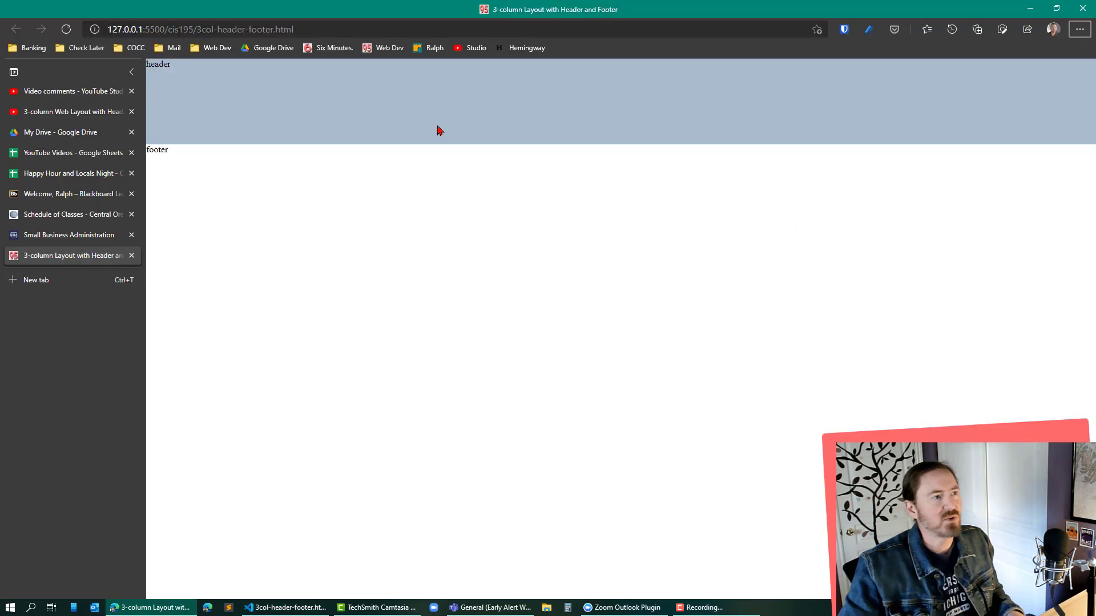
left_click(283, 607)
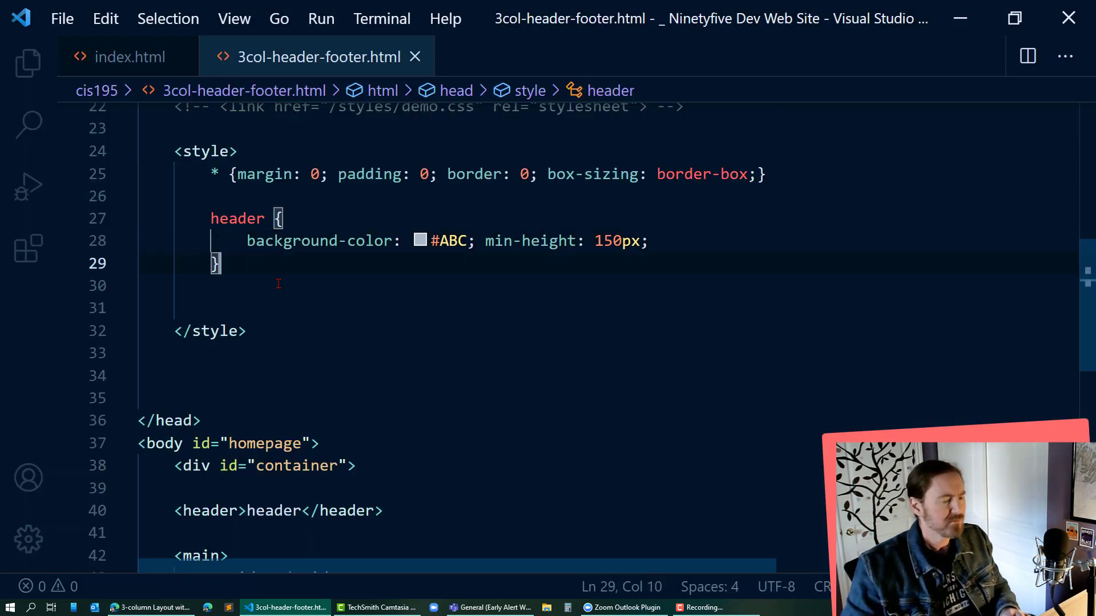
Style main with background-color #678 and min-height 500px
type("main")
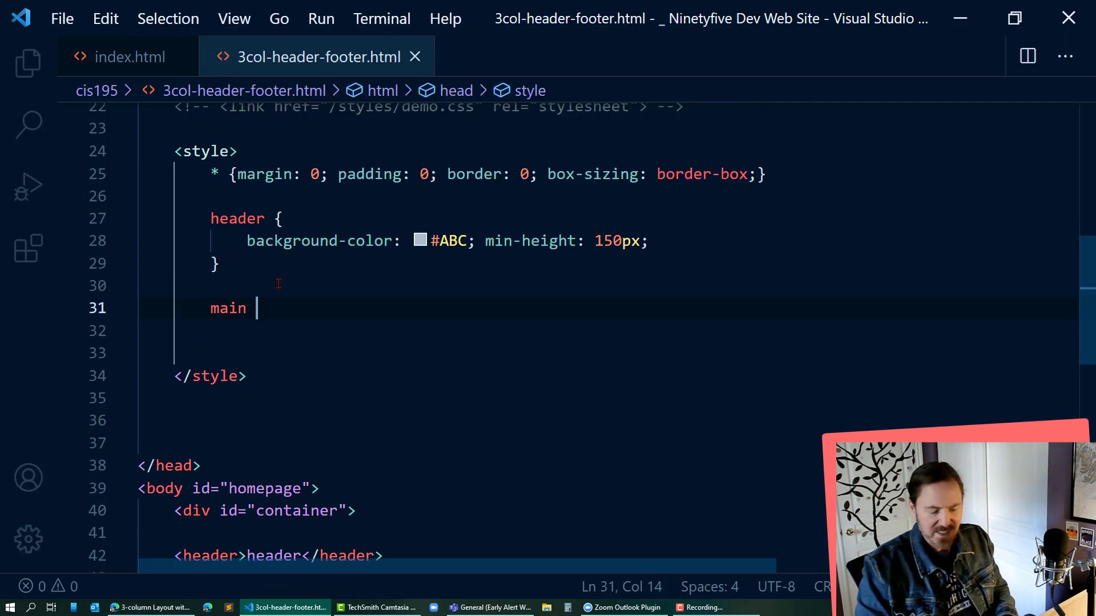
type("{")
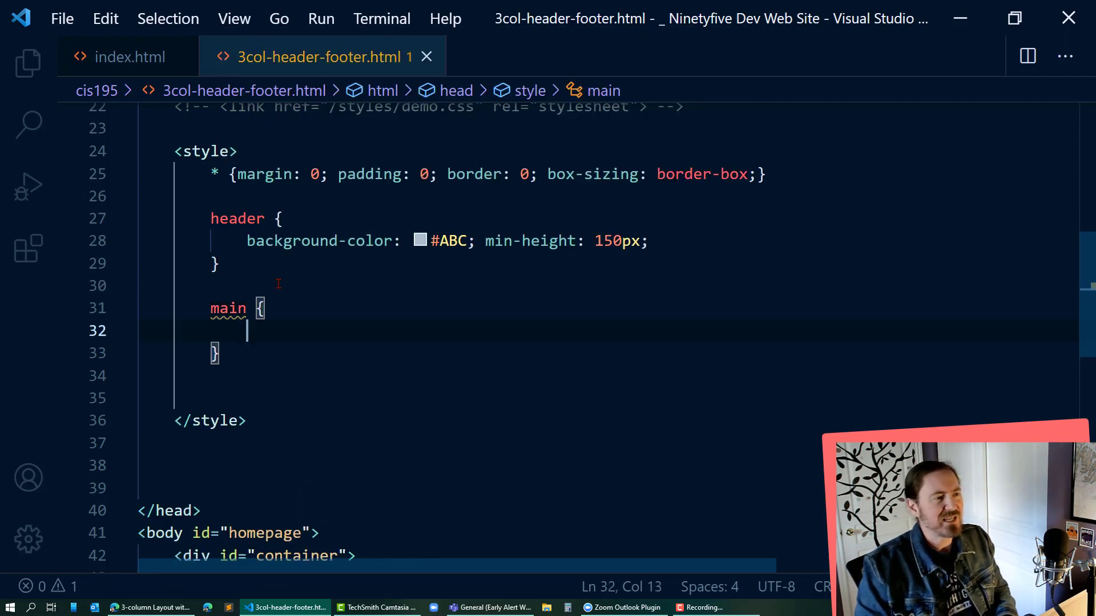
type("background-color")
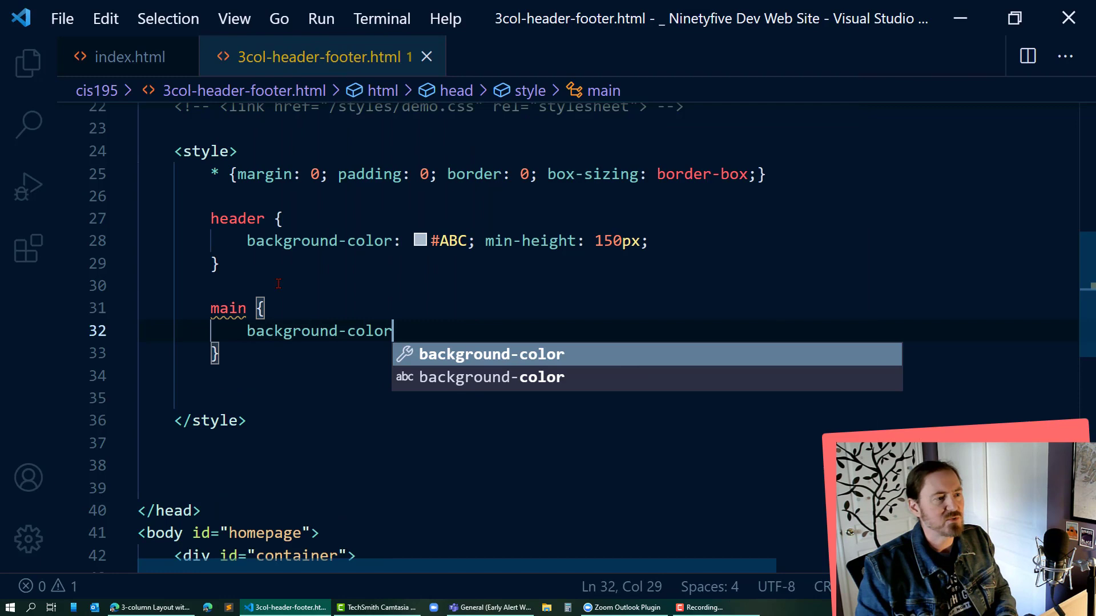
type(": #")
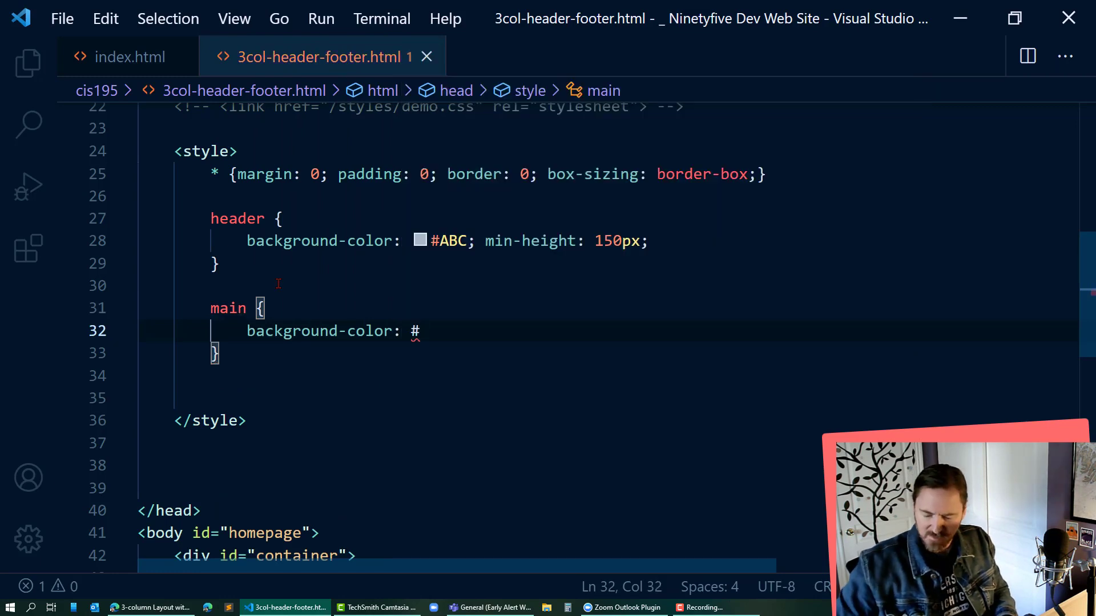
type("678;")
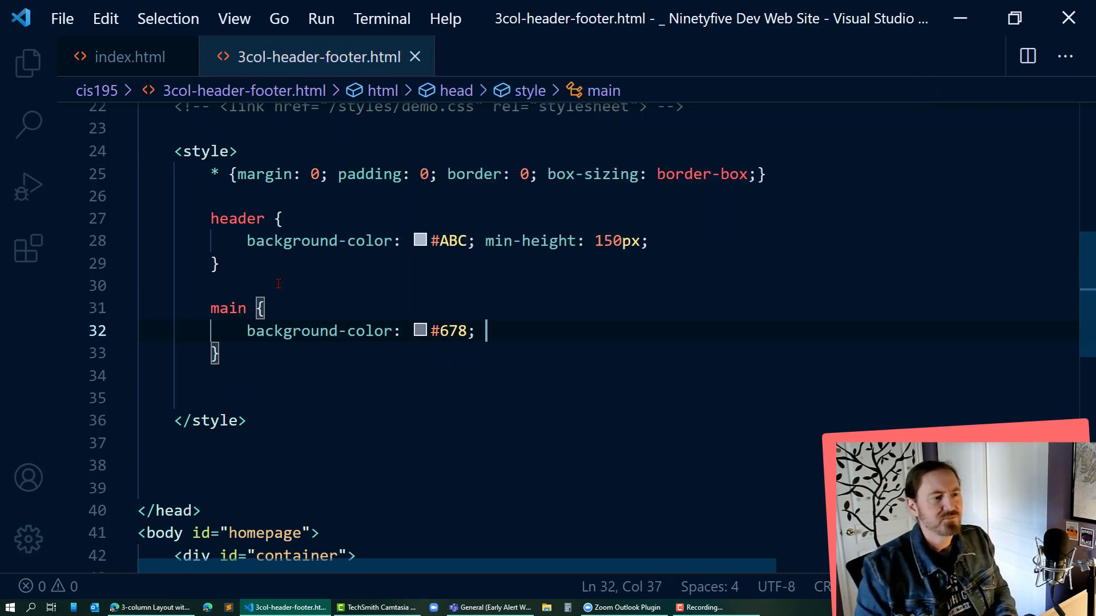
type("min-height: 5")
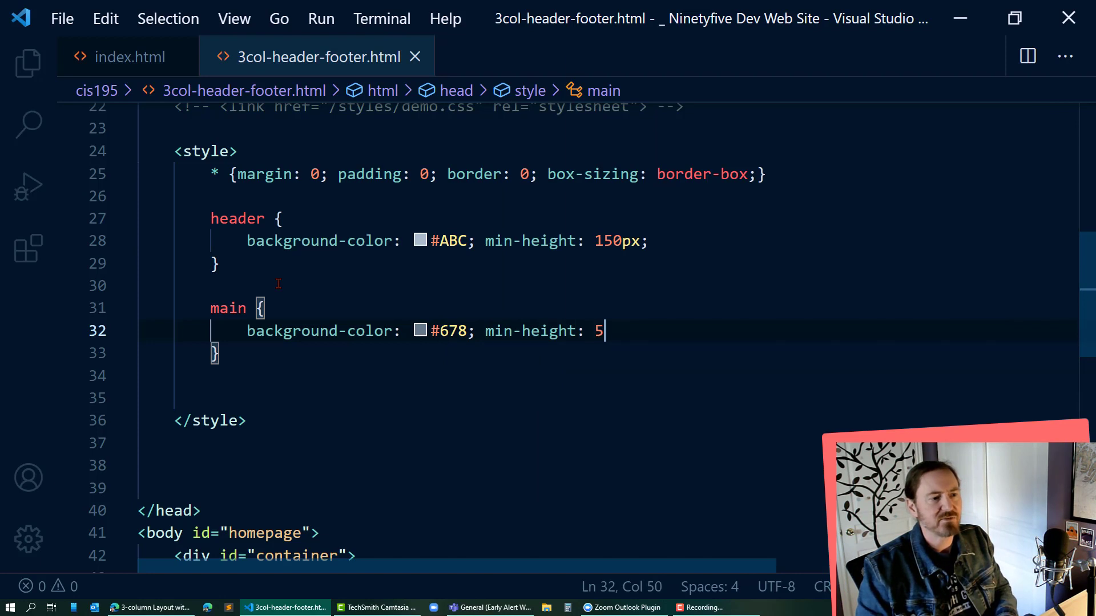
type("00px;")
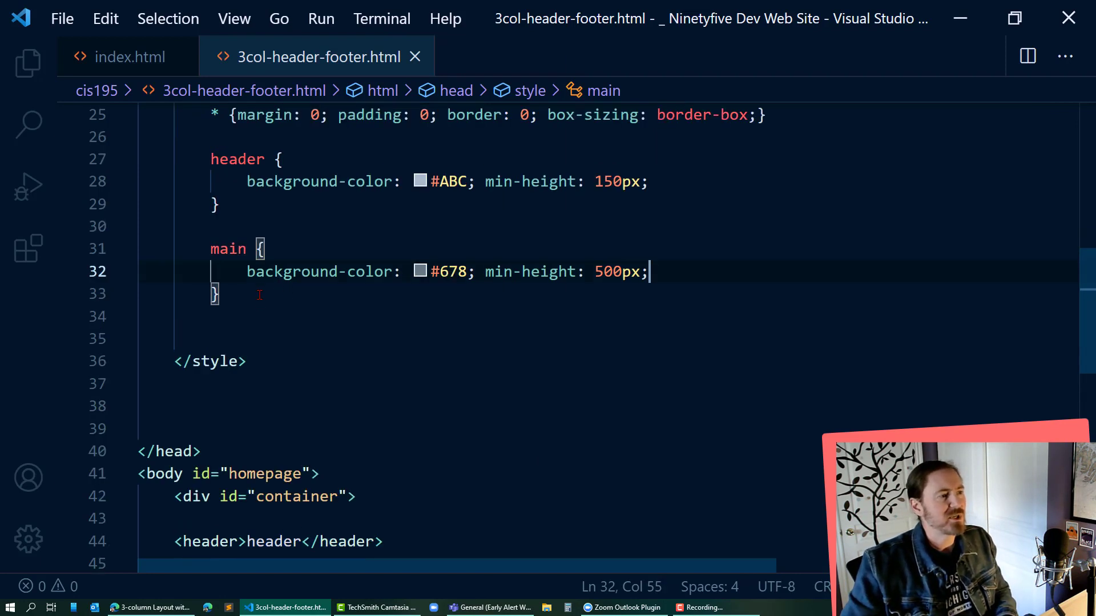
Style footer with background-color #456 and min-height 200px, then preview in Edge
type("foote")
type("b")
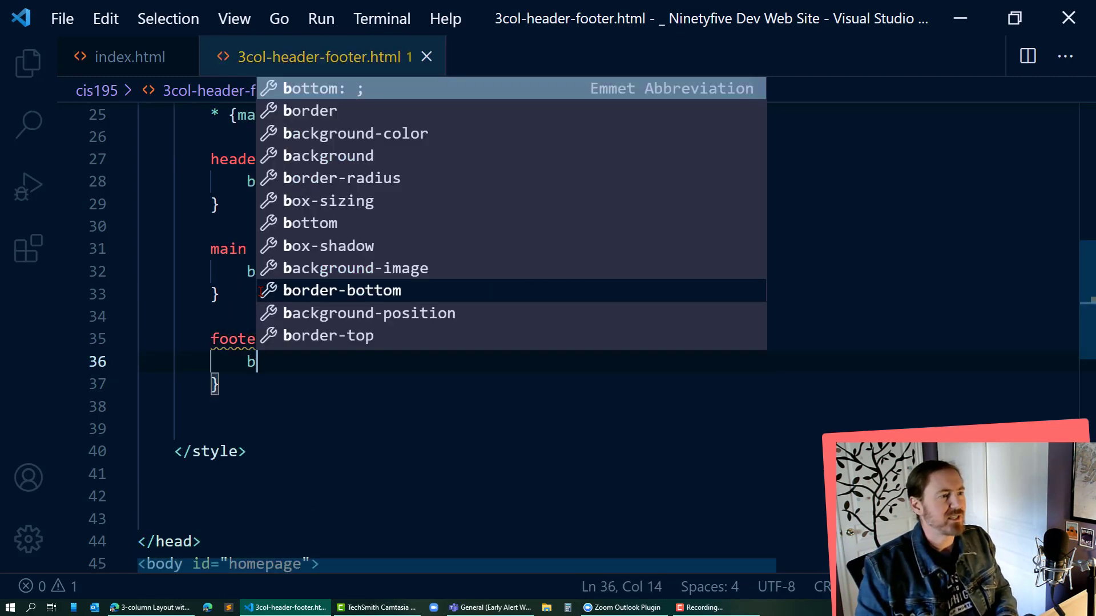
type("ackground-color:")
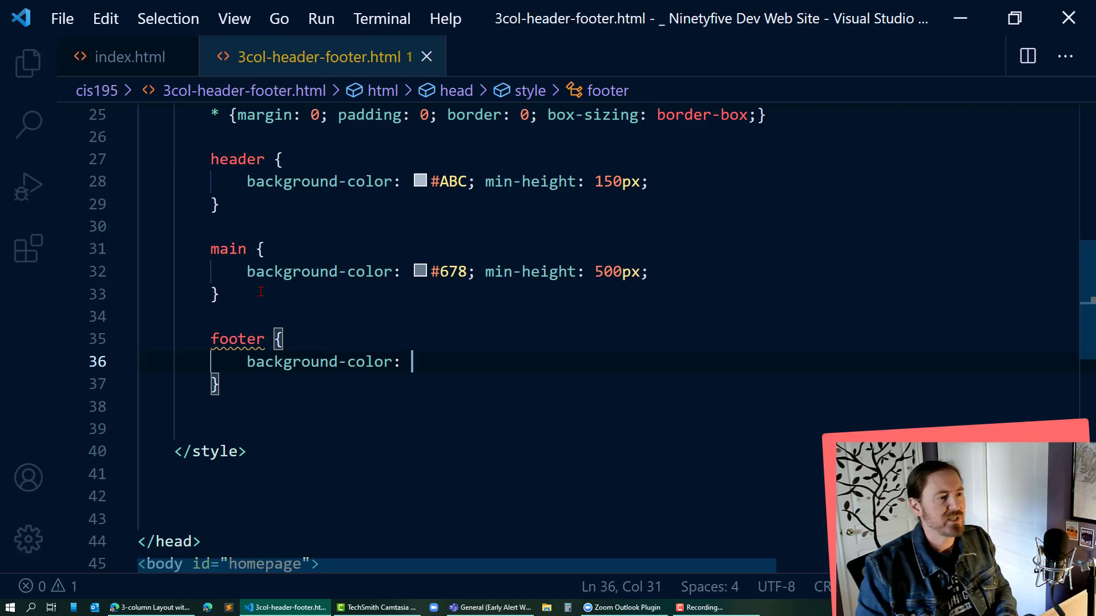
type("#")
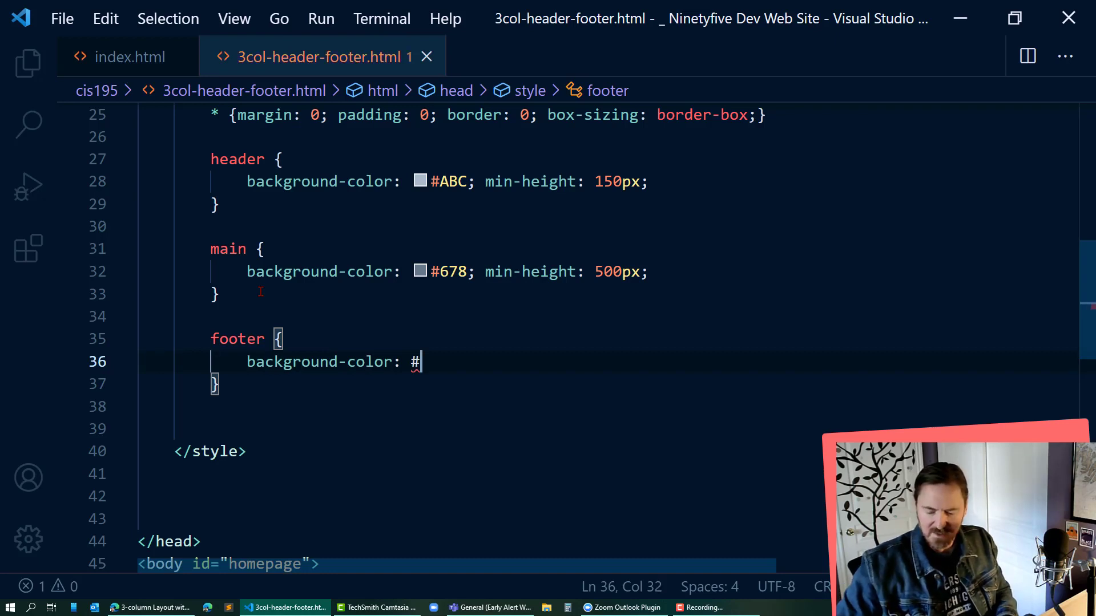
type("456;")
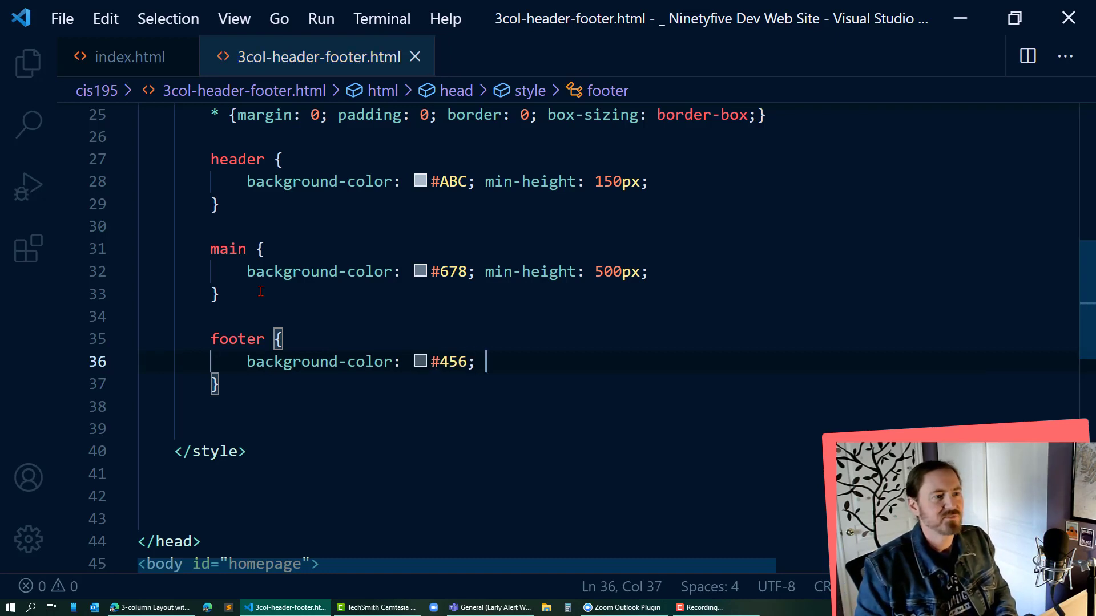
type("min-height: 20")
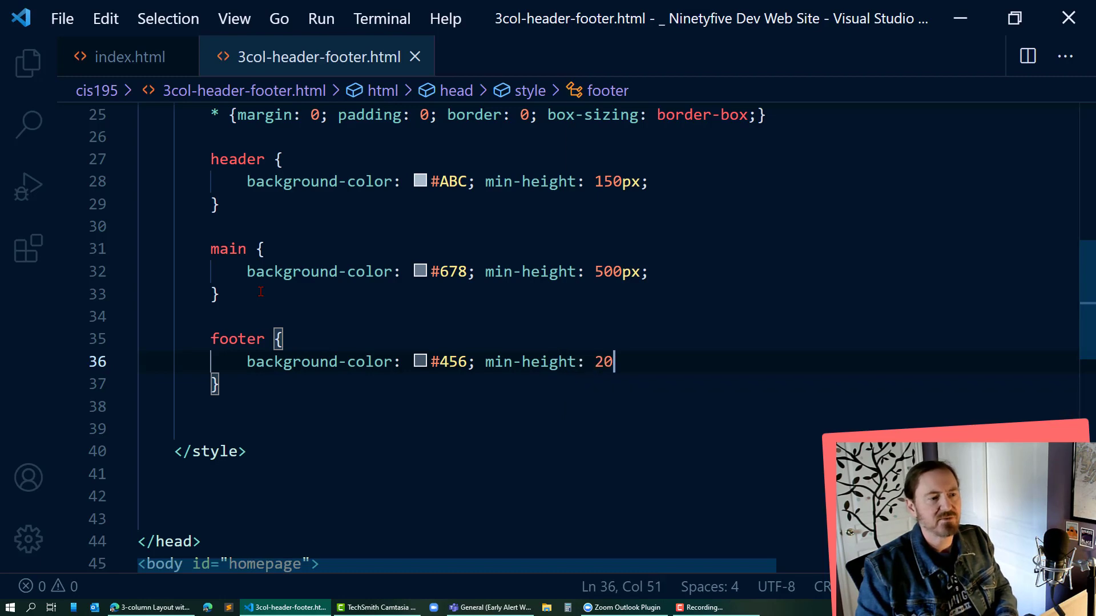
left_click(150, 607)
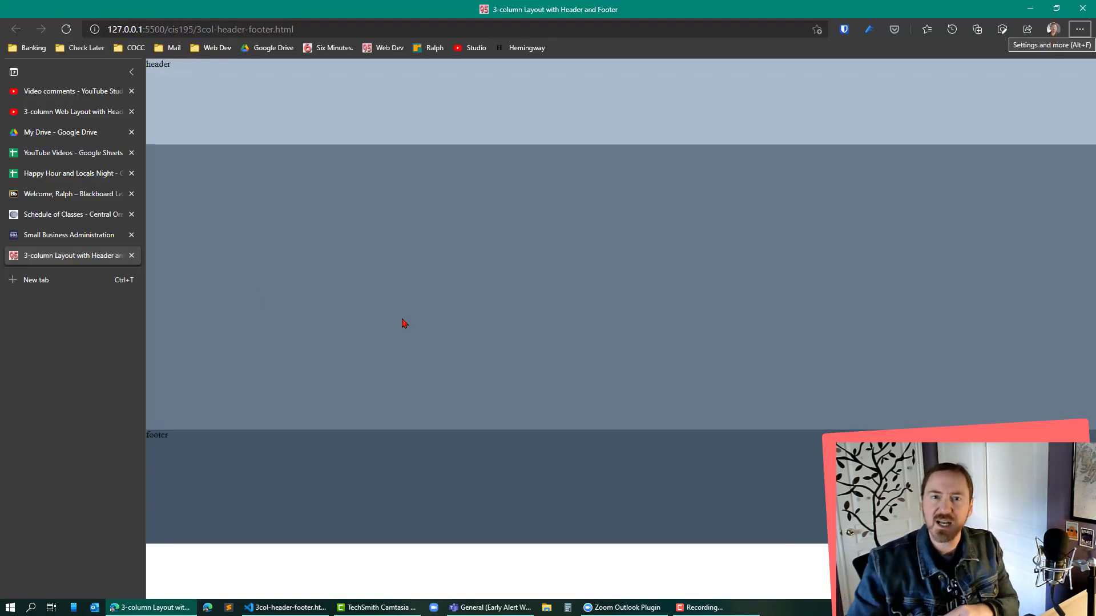
mouse_move(489, 390)
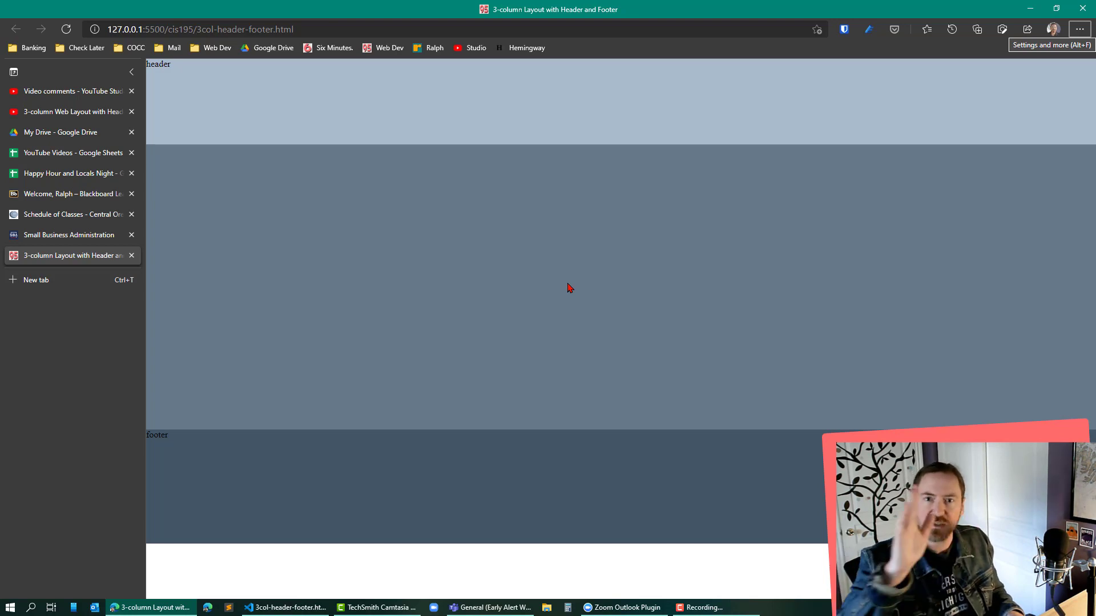
Review the header, main and footer bands in Edge and return to the stylesheet
left_click(285, 607)
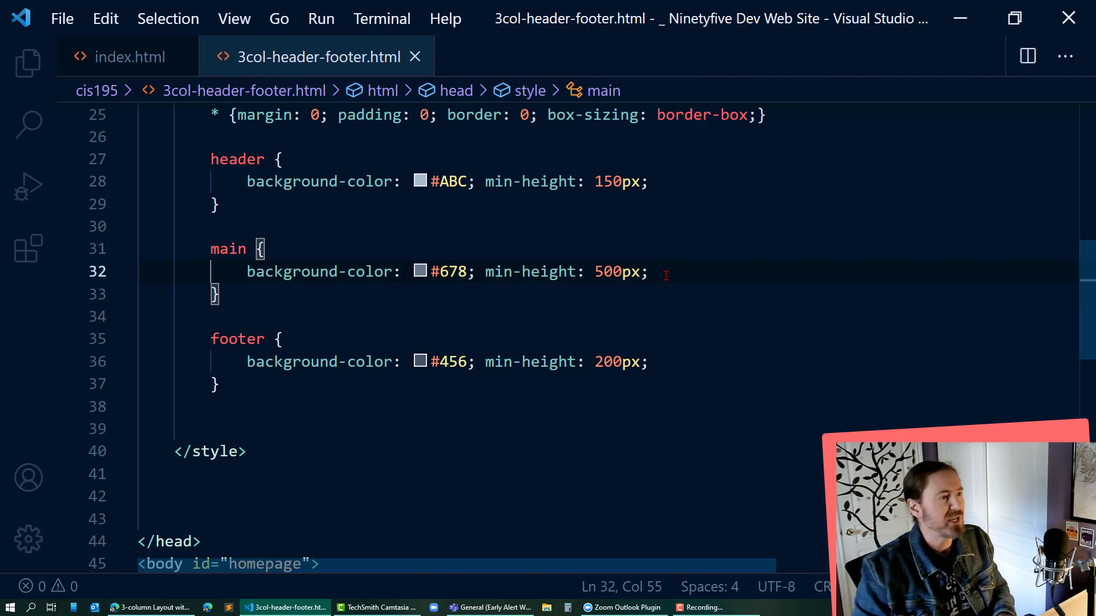
Give main display flex with flex-flow row wrap
type("display: flex;")
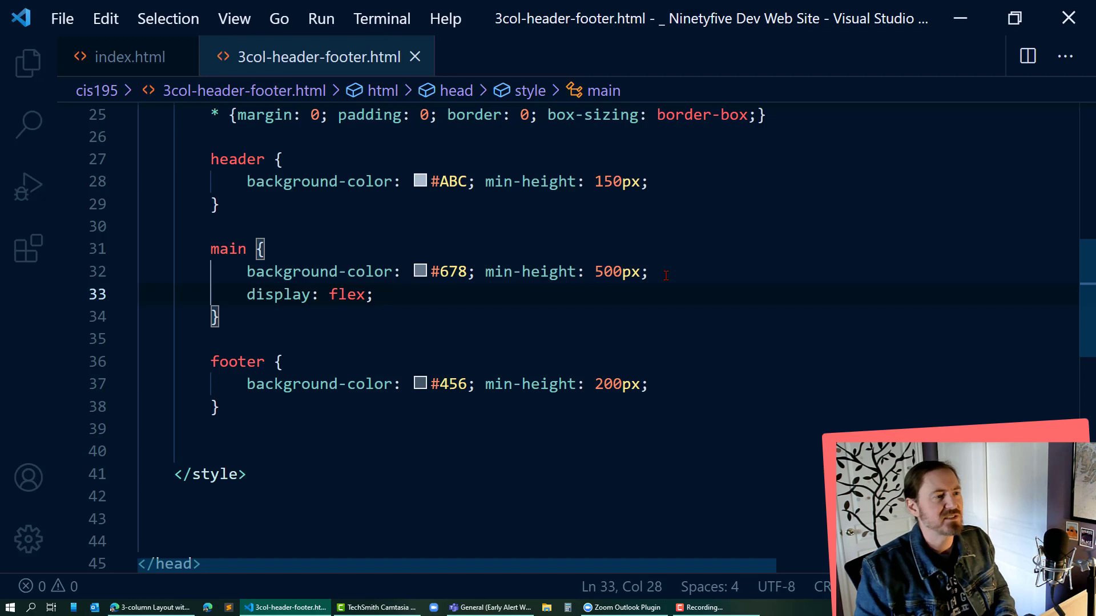
type("flex-flow:")
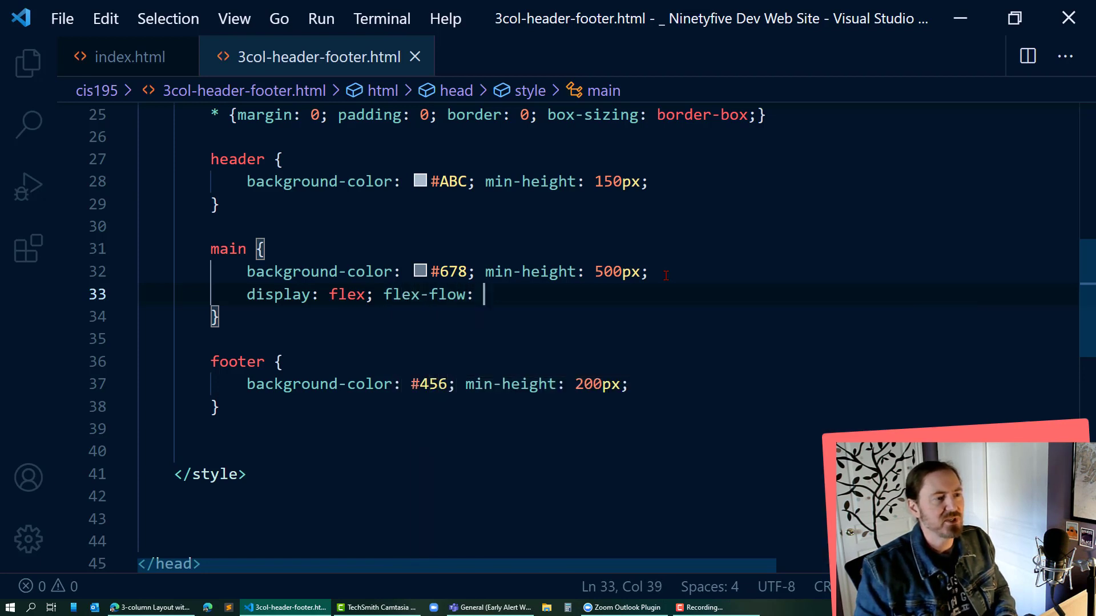
type("row wrap;")
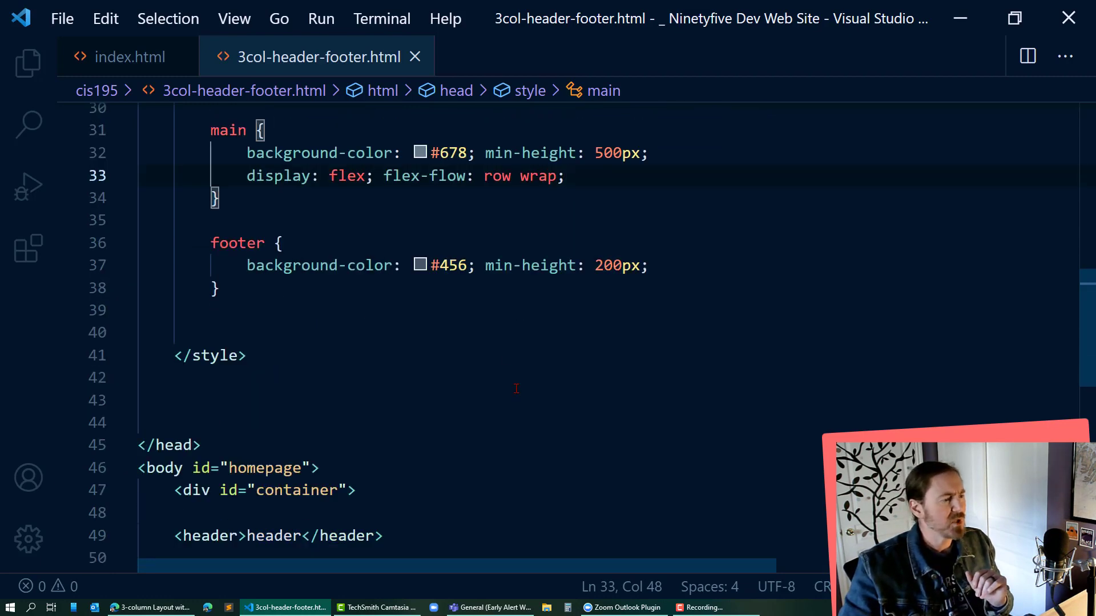
scroll("down", 3)
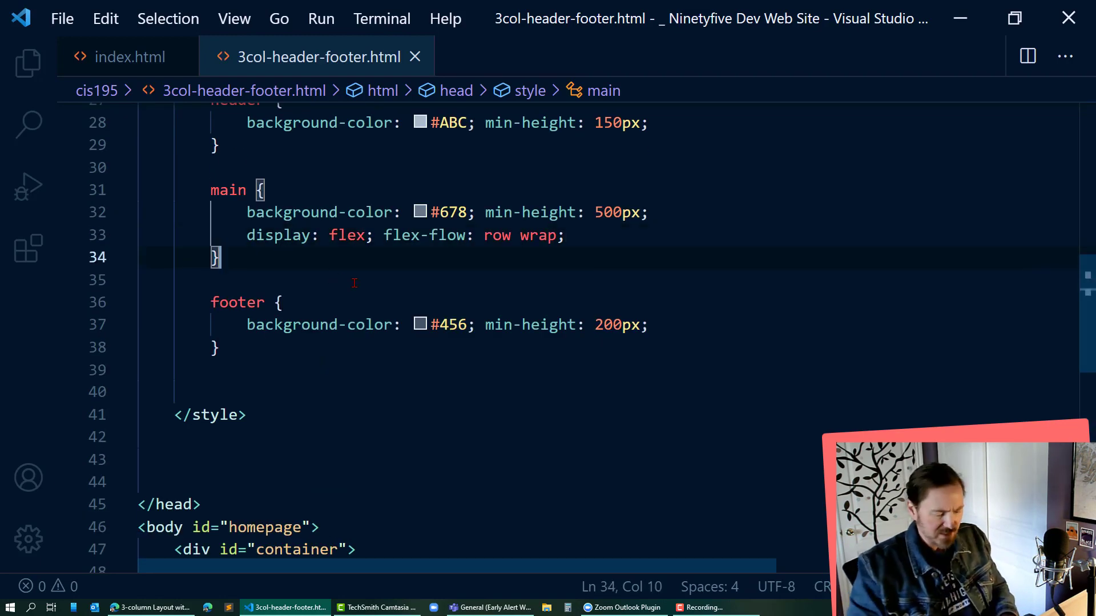
Write aside:nth-child(1) with flex 0 0 200px and a pink background
type("a")
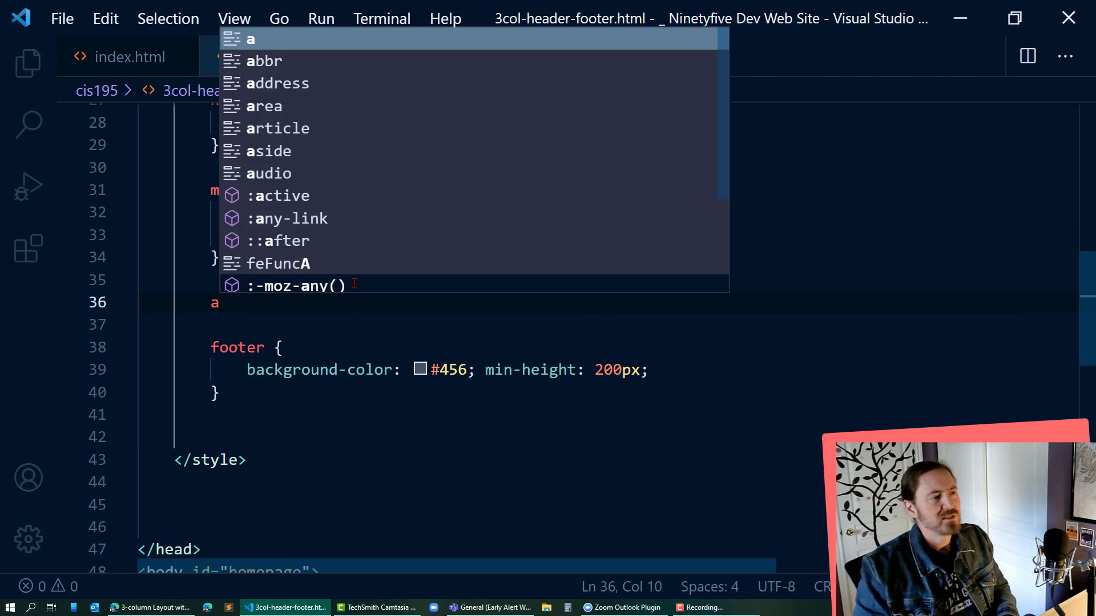
type("side:n")
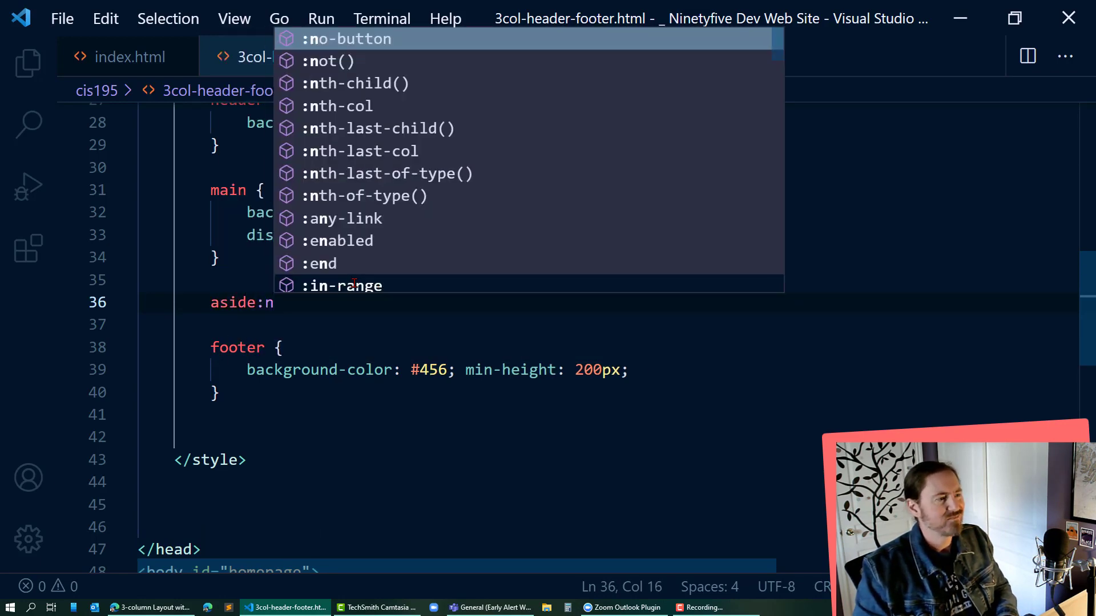
type("th-dhild(1")
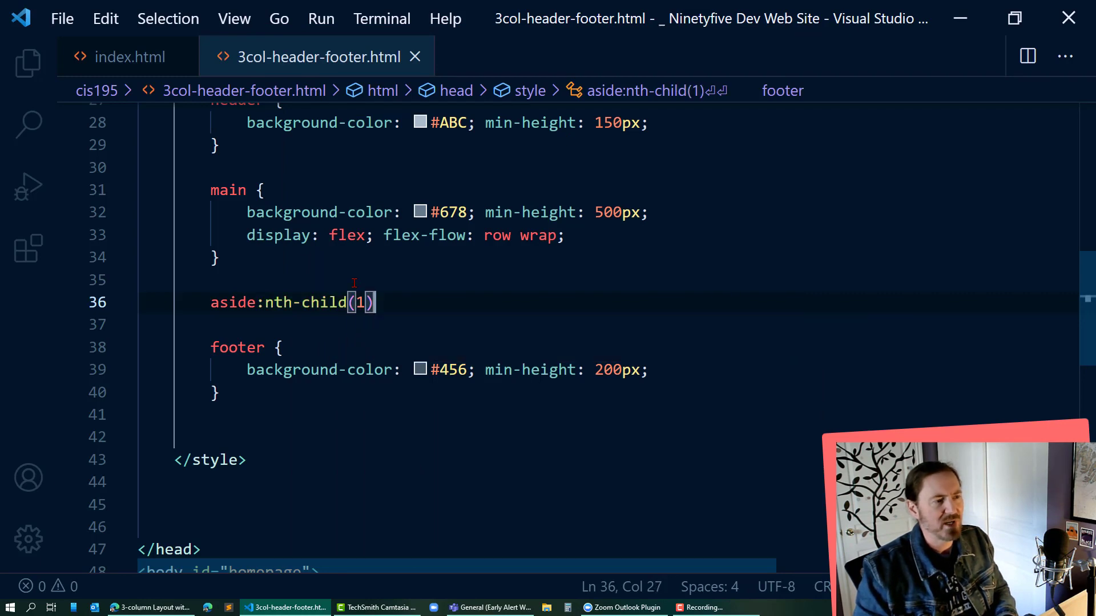
type("flex:")
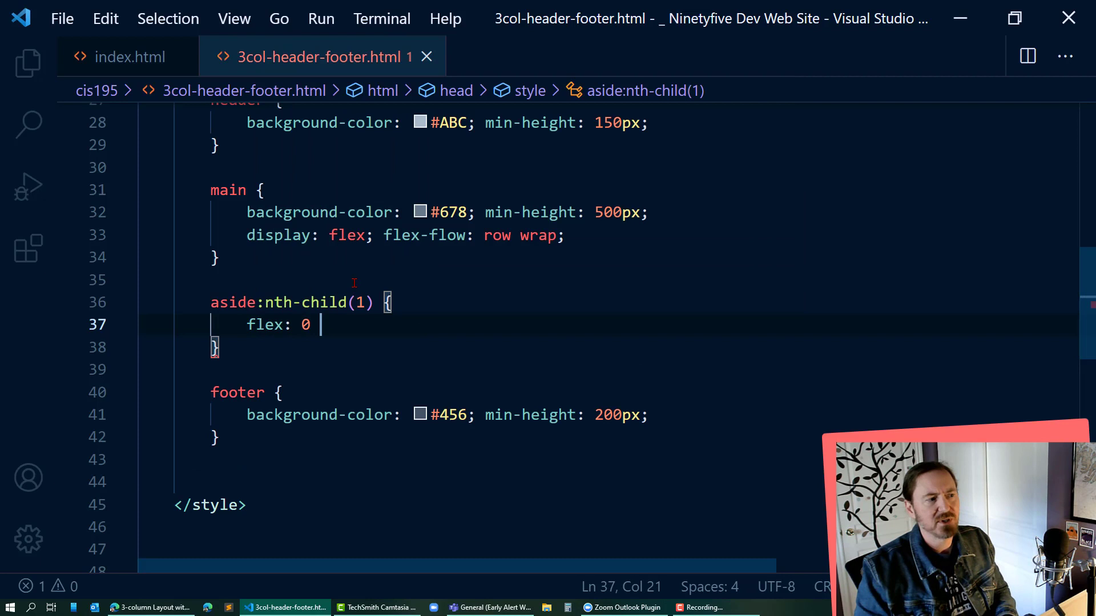
type("0 20")
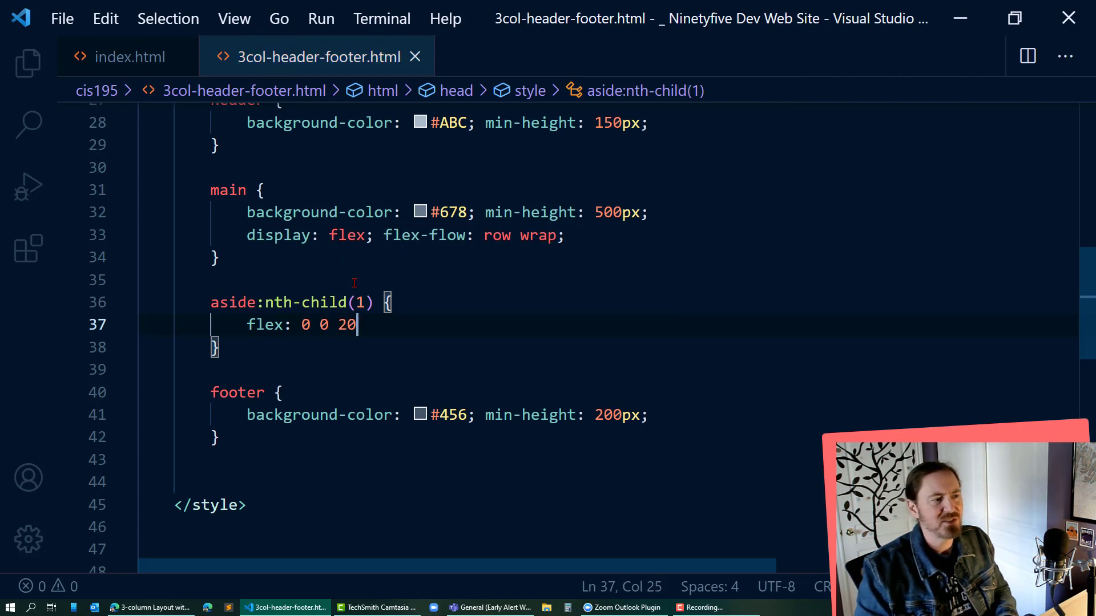
type("0px;")
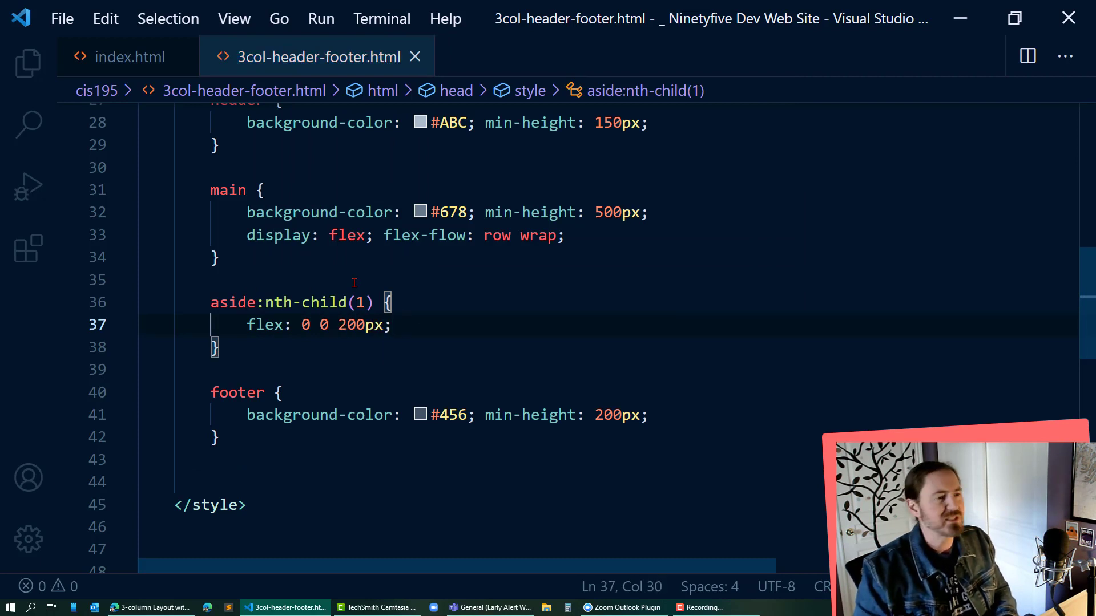
type("background-colo")
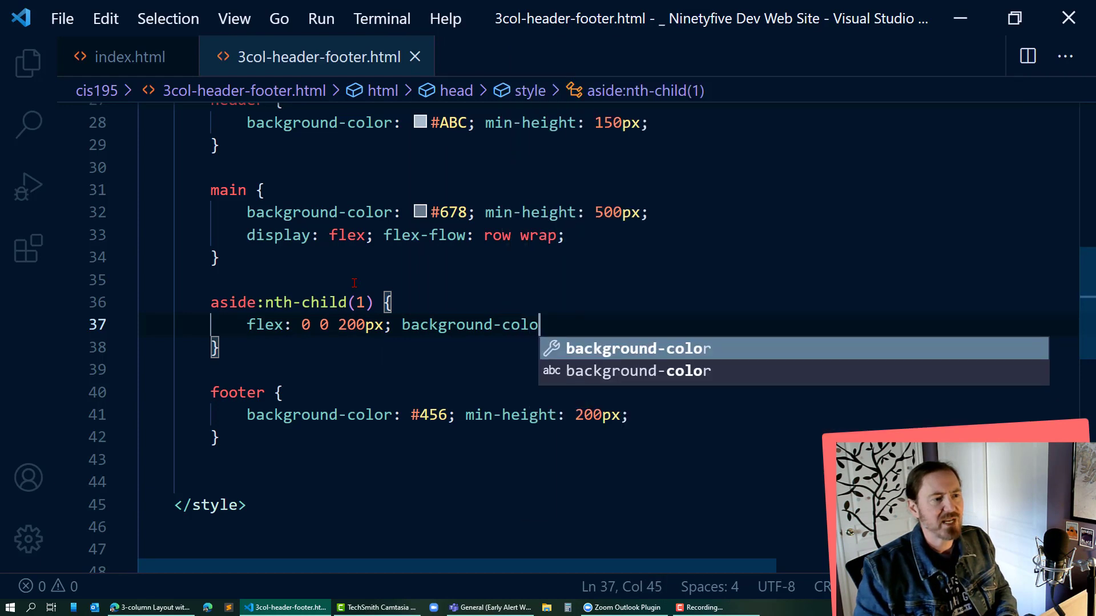
type(": pink;")
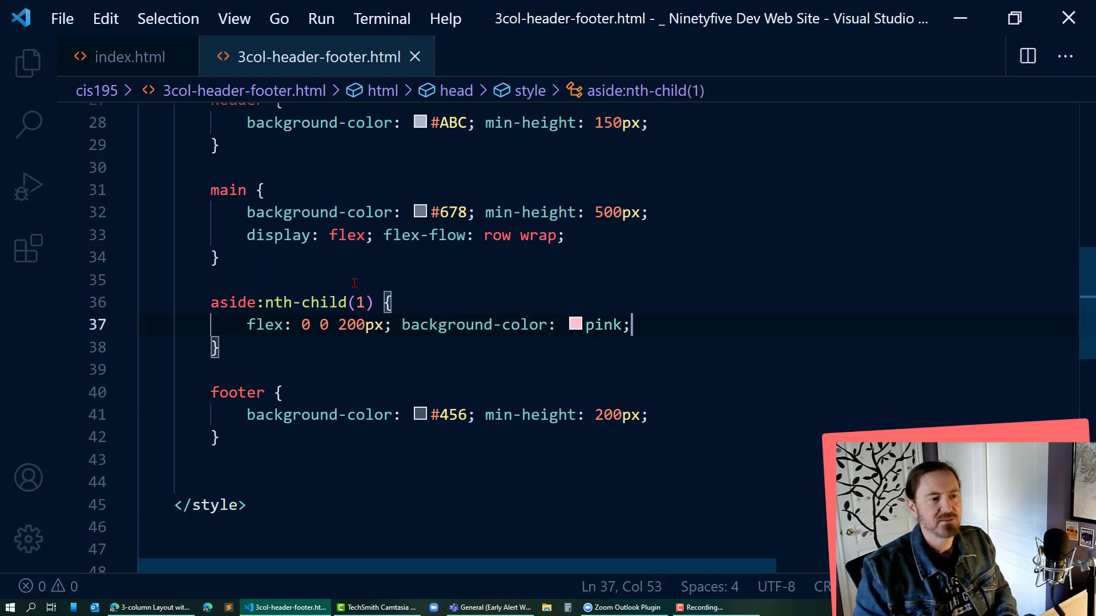
scroll("down", 3)
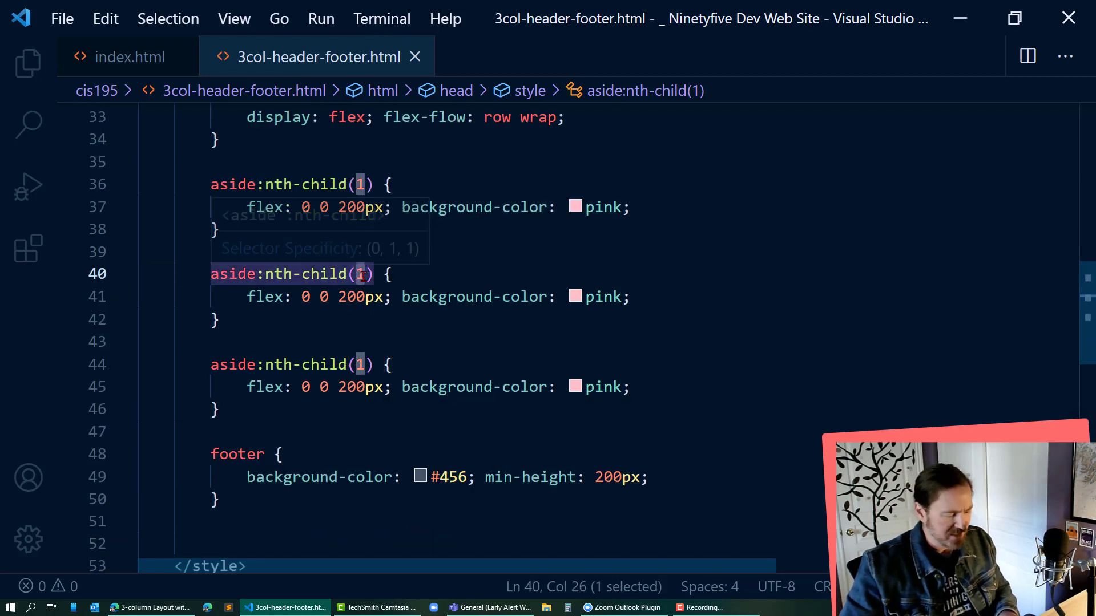
Turn one copy into aside:nth-child(3) with flex 0 0 250px and #FFC background
type("3")
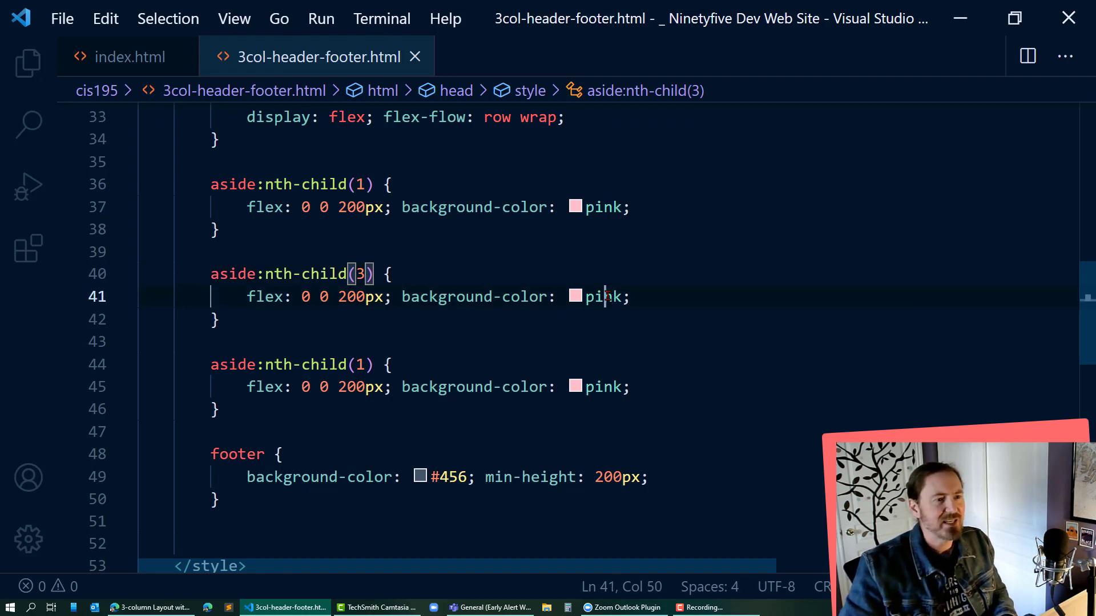
double_click(603, 296)
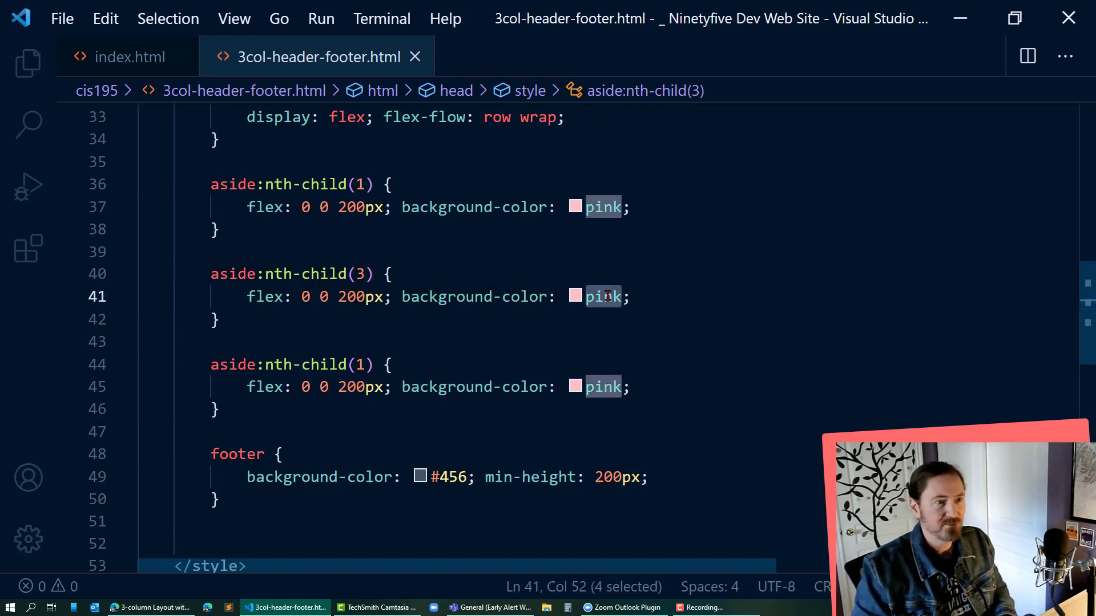
type("#FFC")
left_click(302, 365)
type("article")
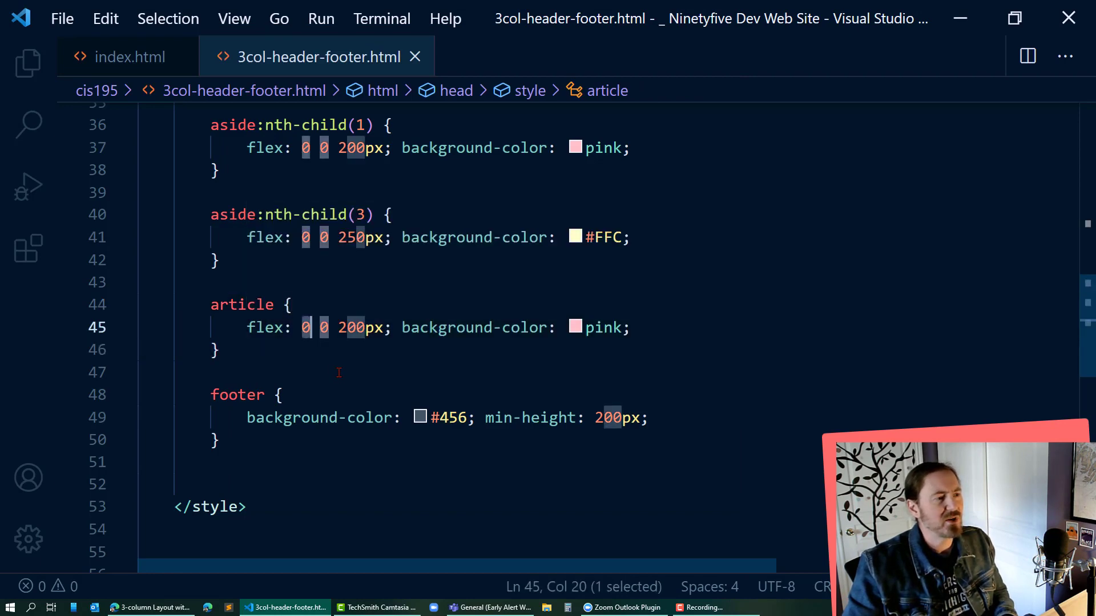
Turn the other copy into an article rule with flex 1 0 auto and skyblue background
type("1")
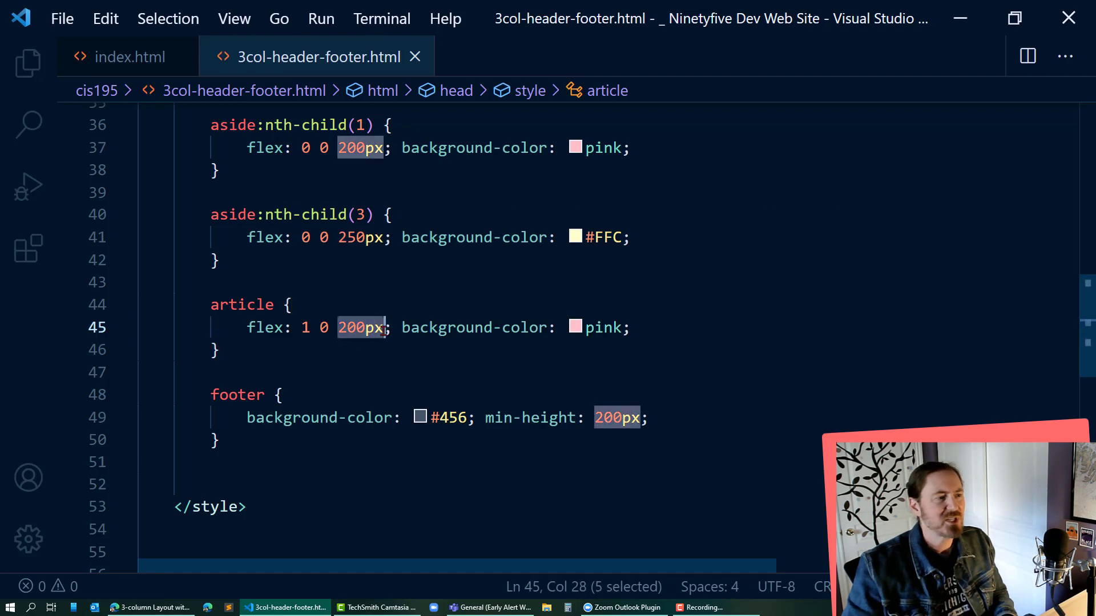
type("auto")
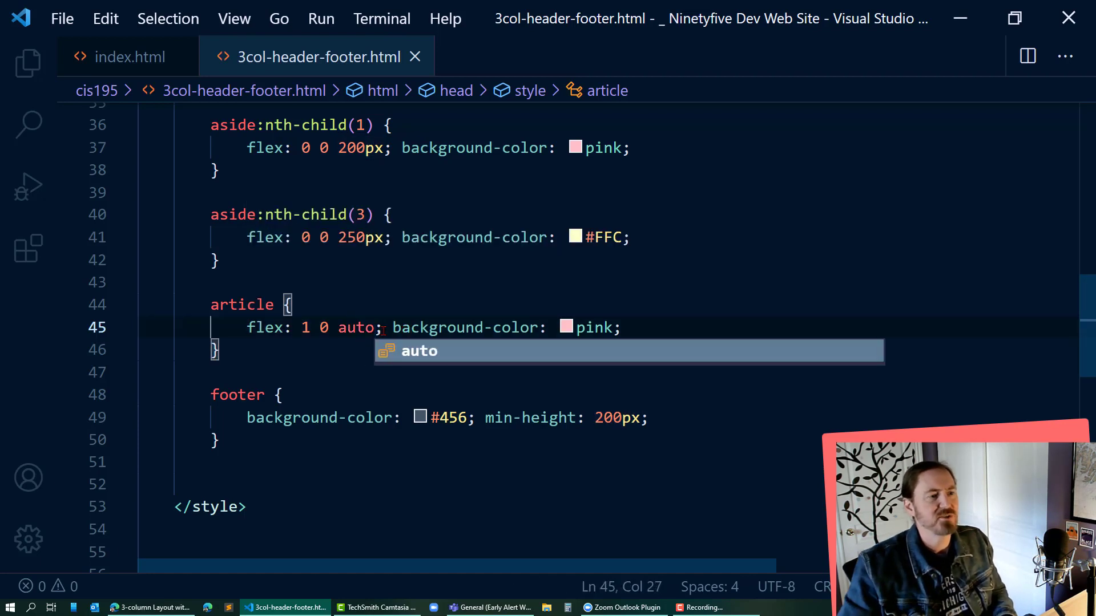
double_click(595, 327)
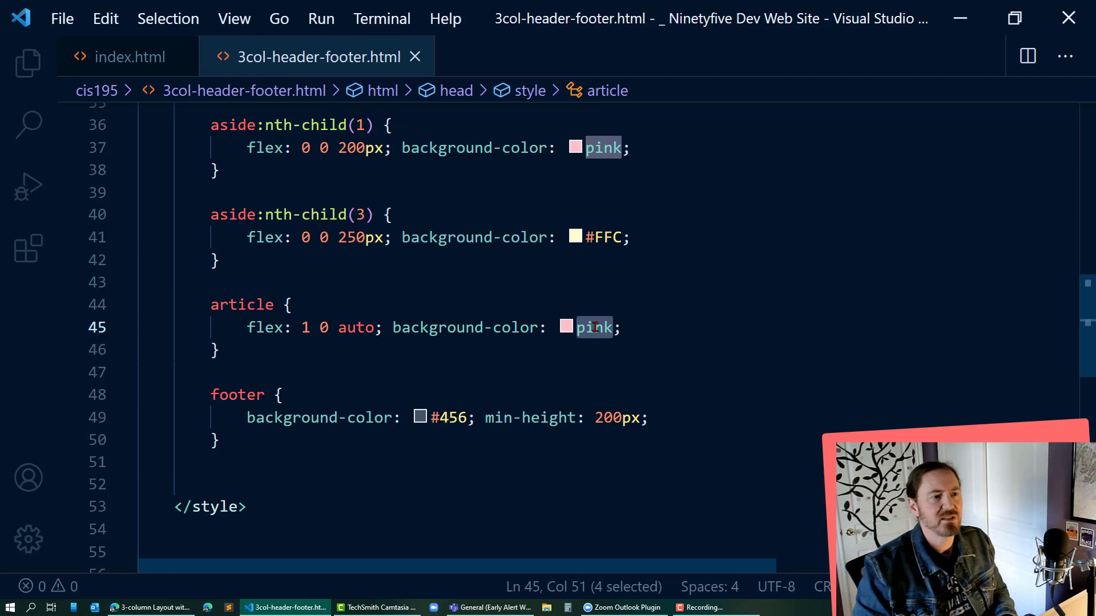
type("skyblue")
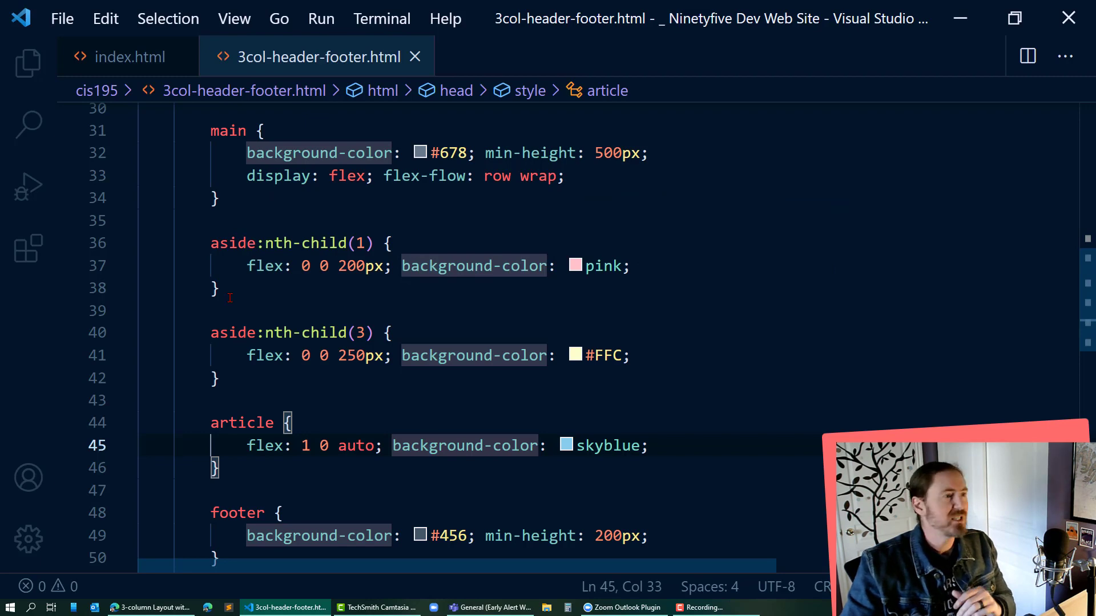
scroll("down", 3)
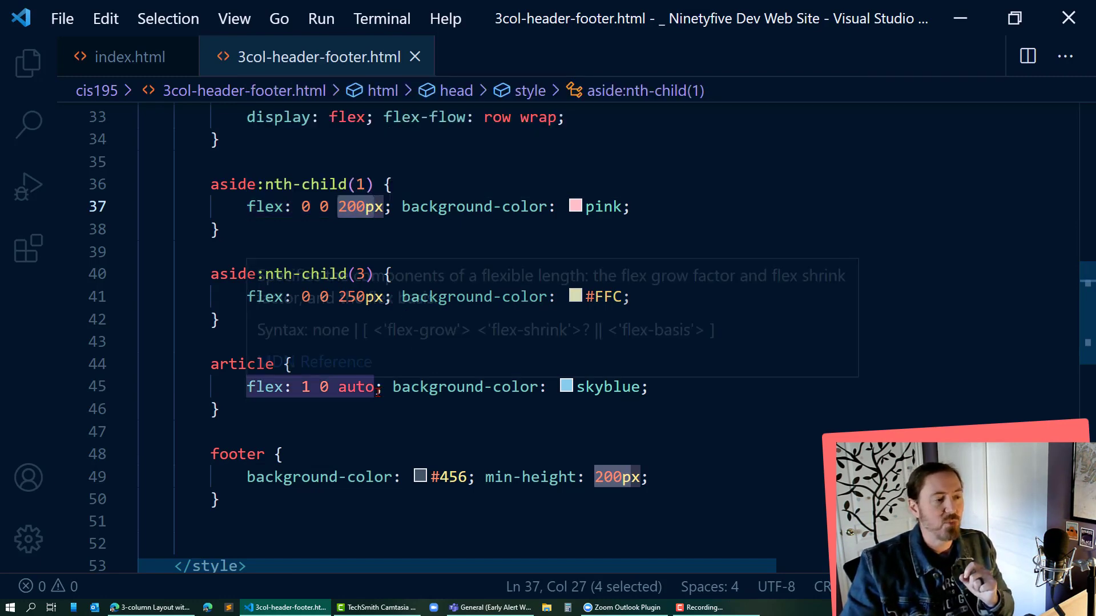
mouse_move(539, 423)
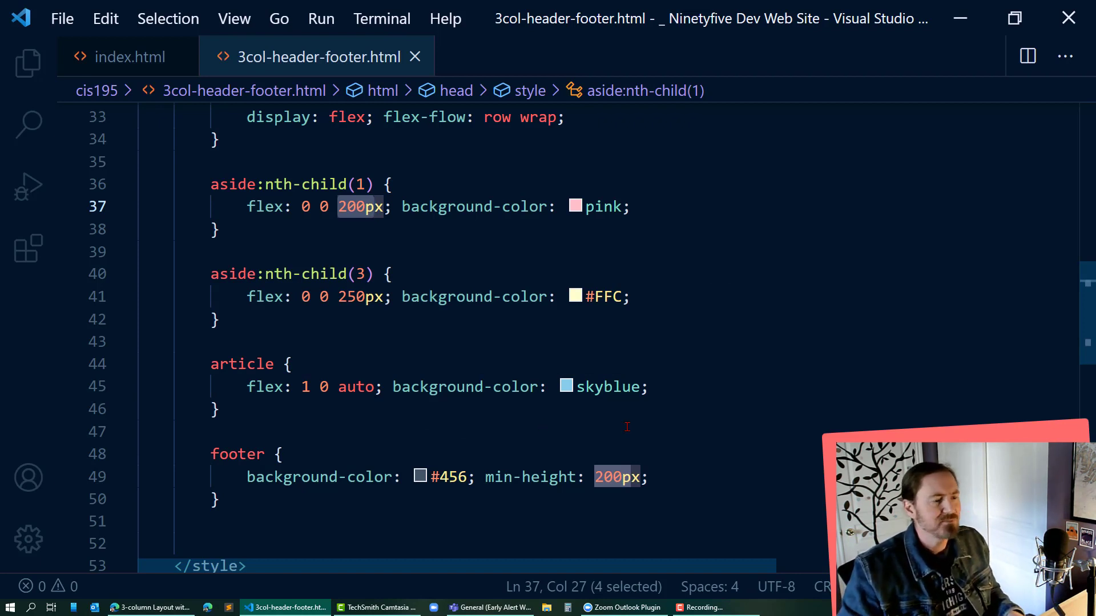
scroll("down", 3)
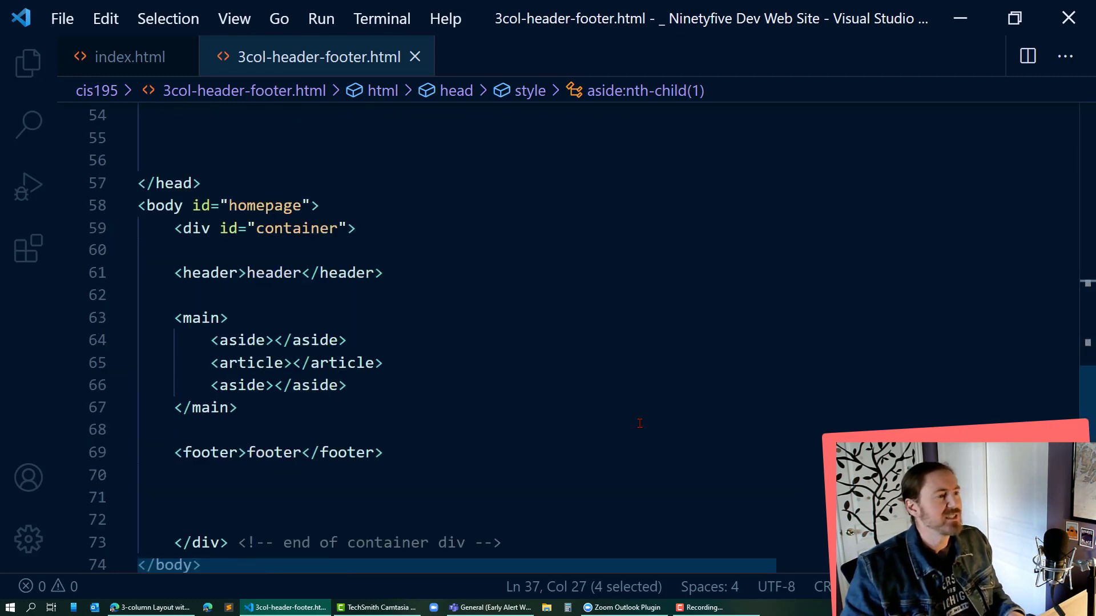